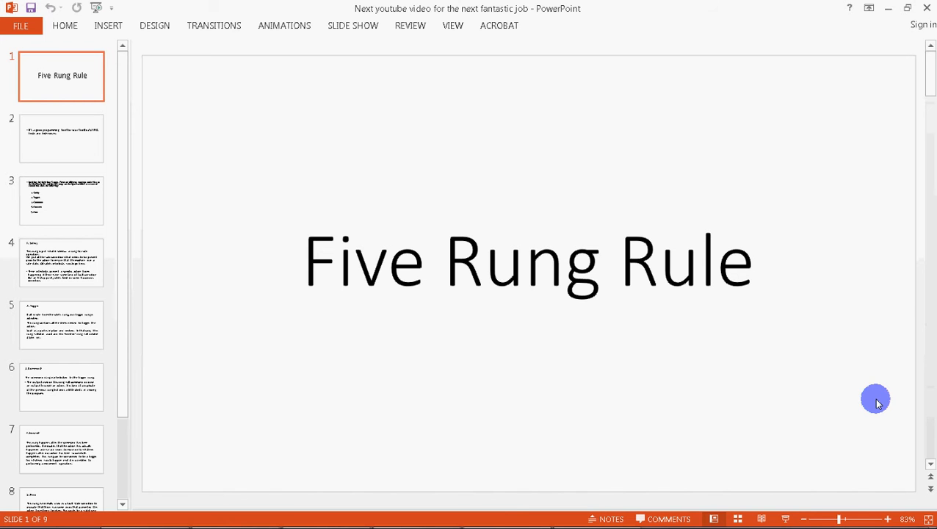
mouse_move(895, 244)
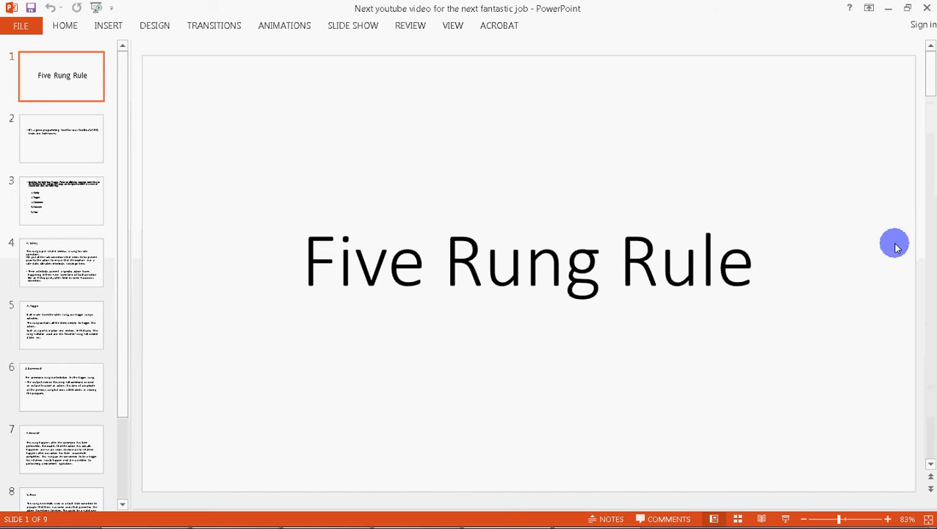
Step: Page through the Five Rung Rule deck from the title slide to slide 3, listing the five rungs
left_click(62, 138)
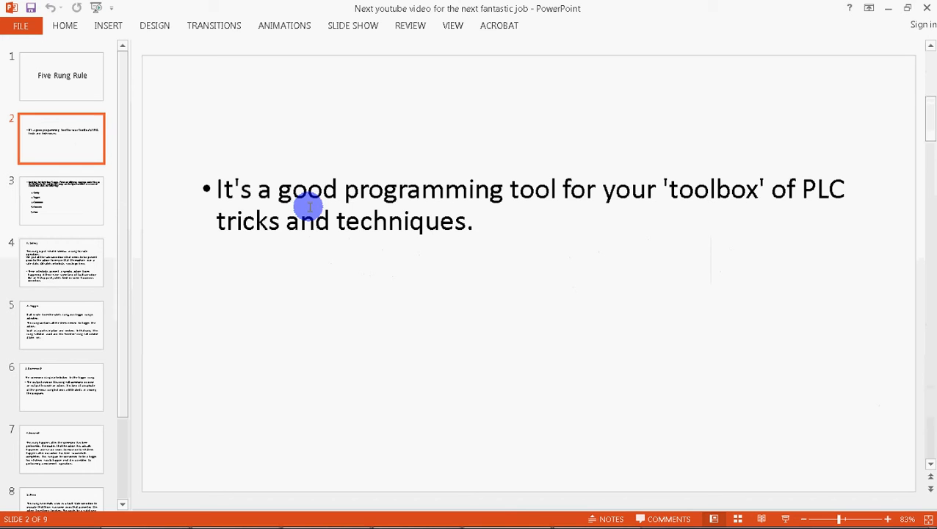
mouse_move(425, 197)
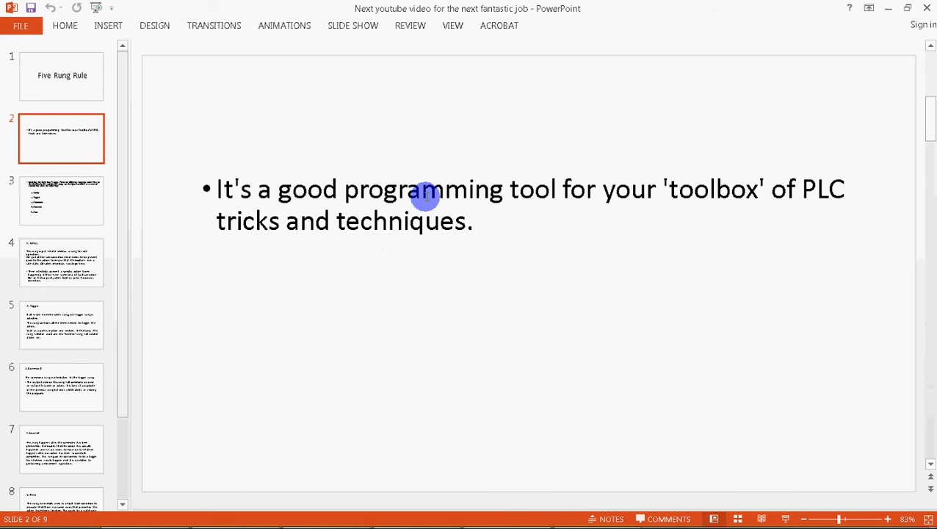
mouse_move(266, 235)
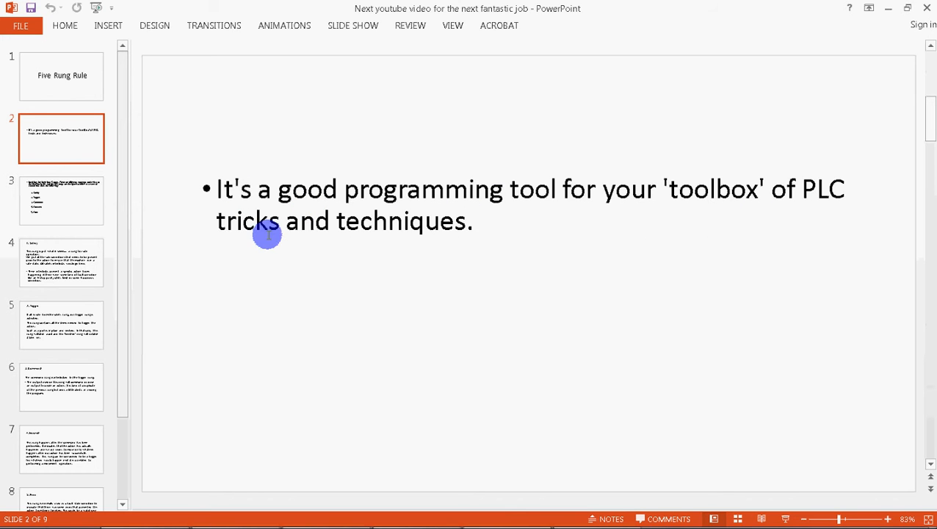
left_click(62, 200)
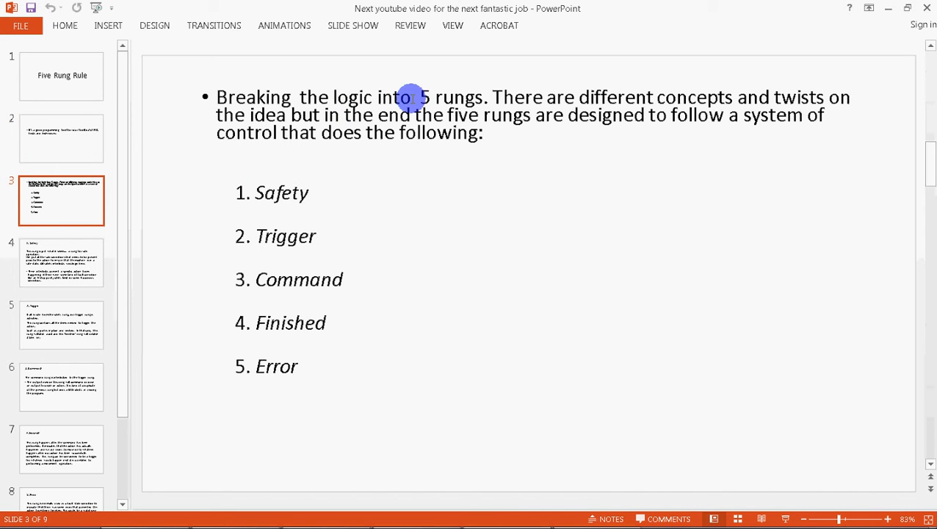
mouse_move(160, 97)
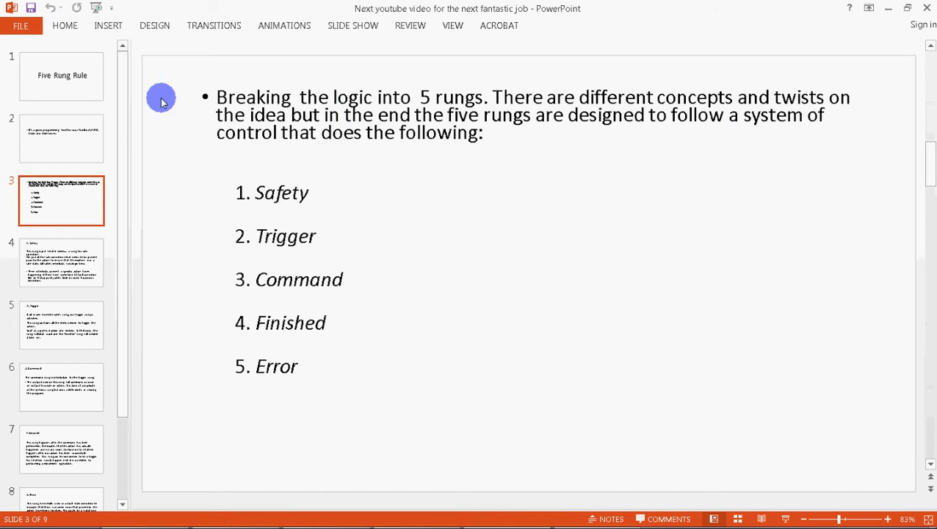
mouse_move(260, 140)
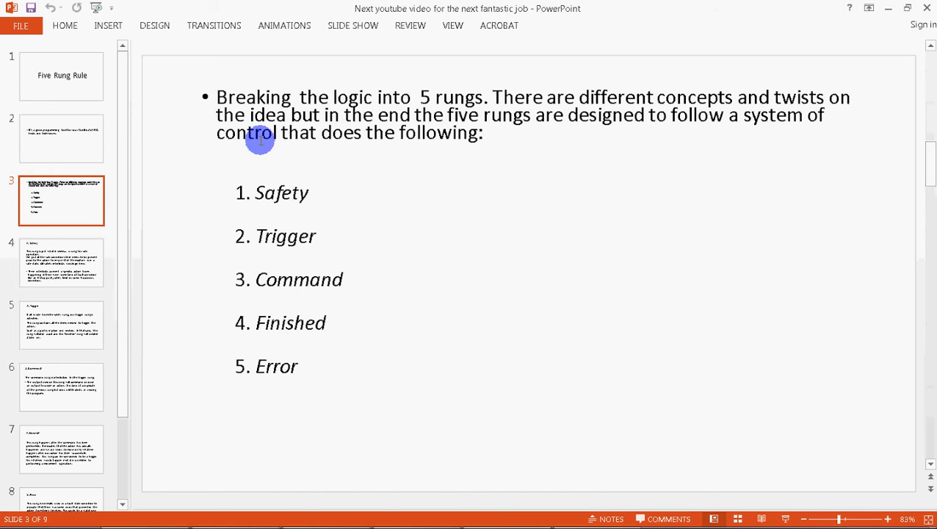
Step: Advance to slide 4, explaining the Safety rung and its interlocks
left_click(62, 262)
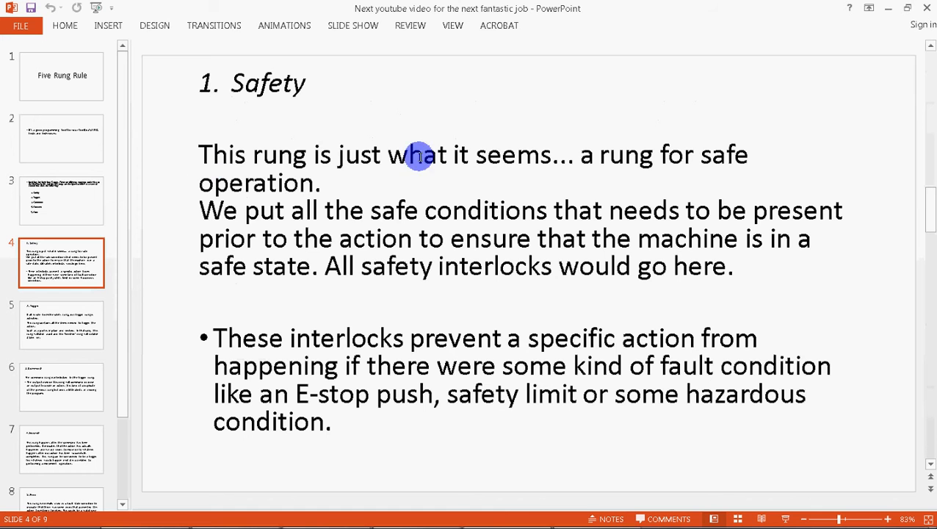
mouse_move(231, 211)
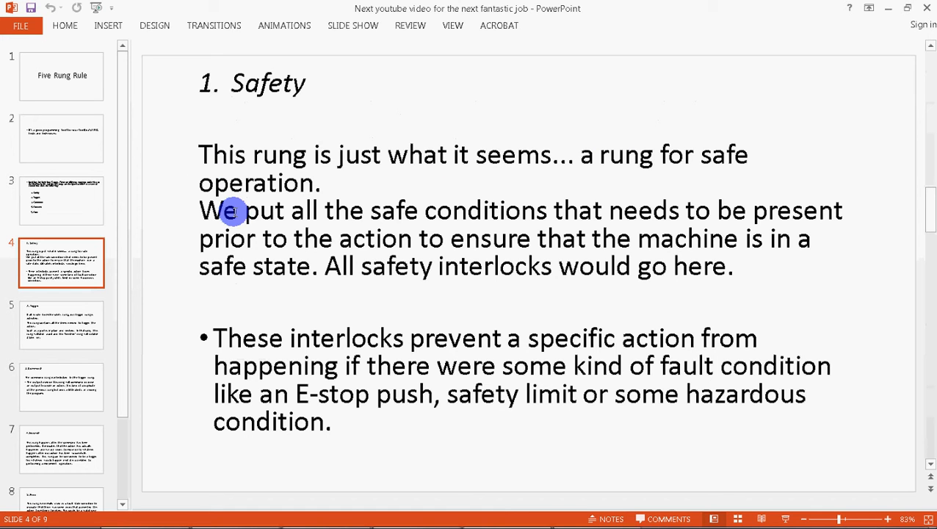
mouse_move(643, 232)
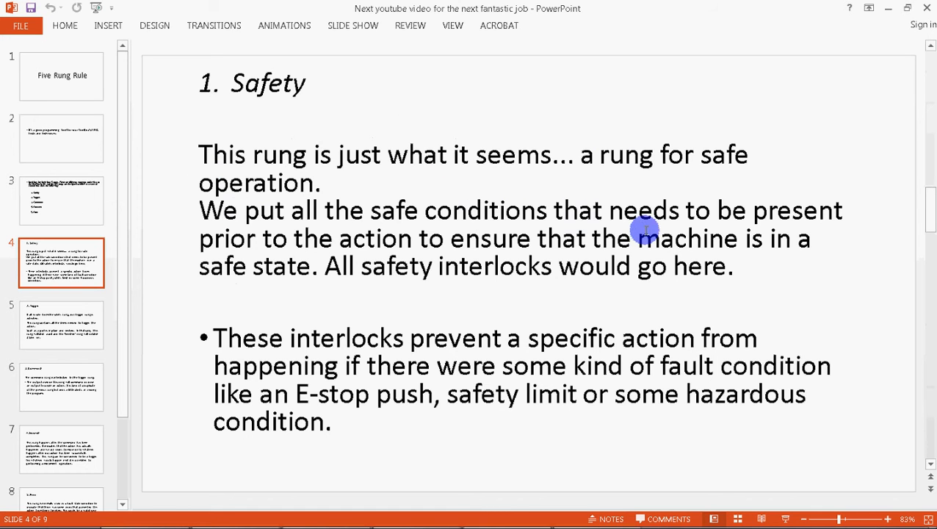
mouse_move(521, 241)
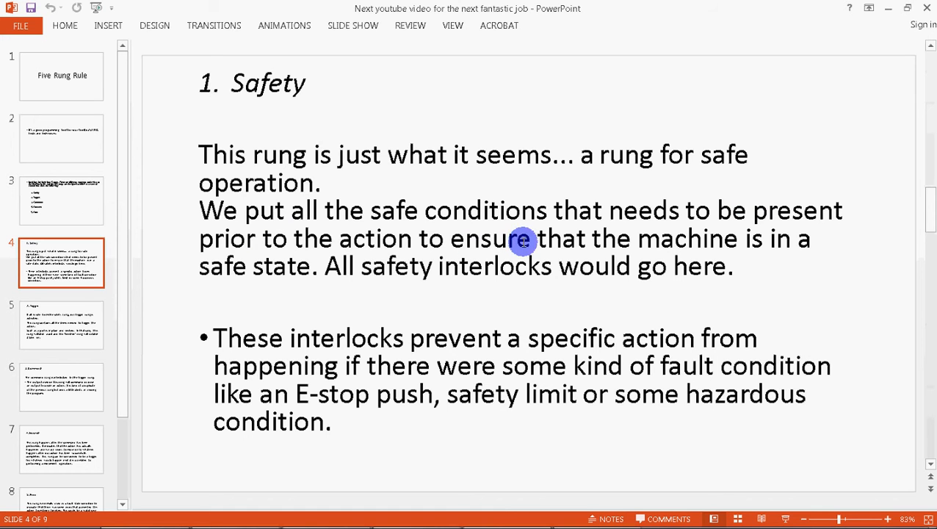
mouse_move(735, 240)
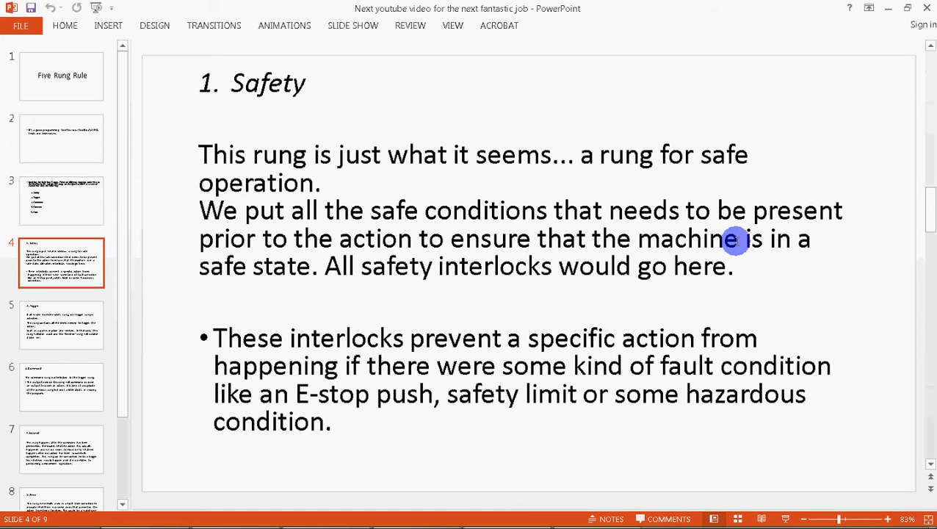
mouse_move(570, 266)
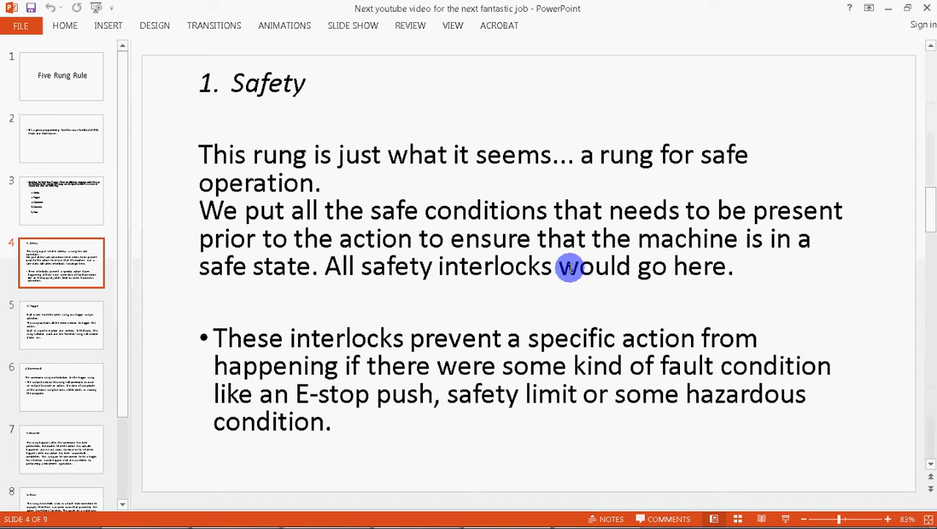
mouse_move(446, 345)
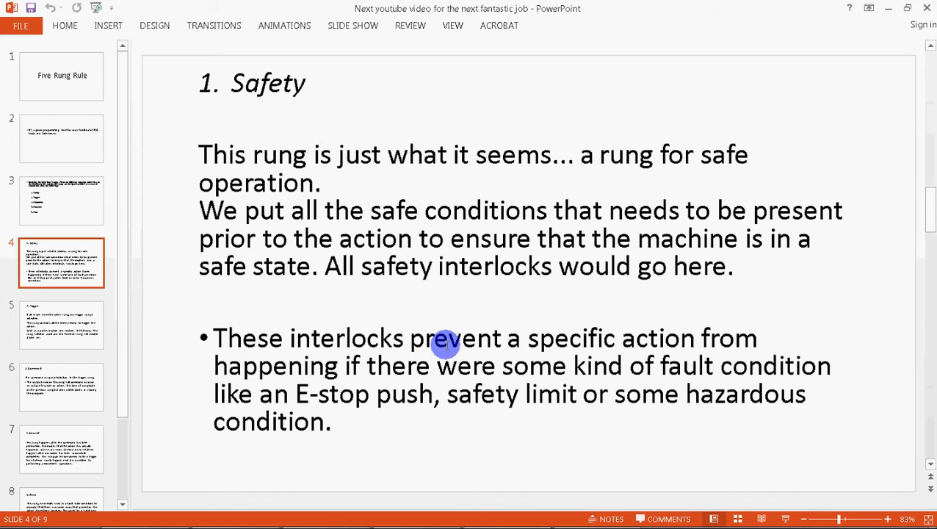
mouse_move(436, 379)
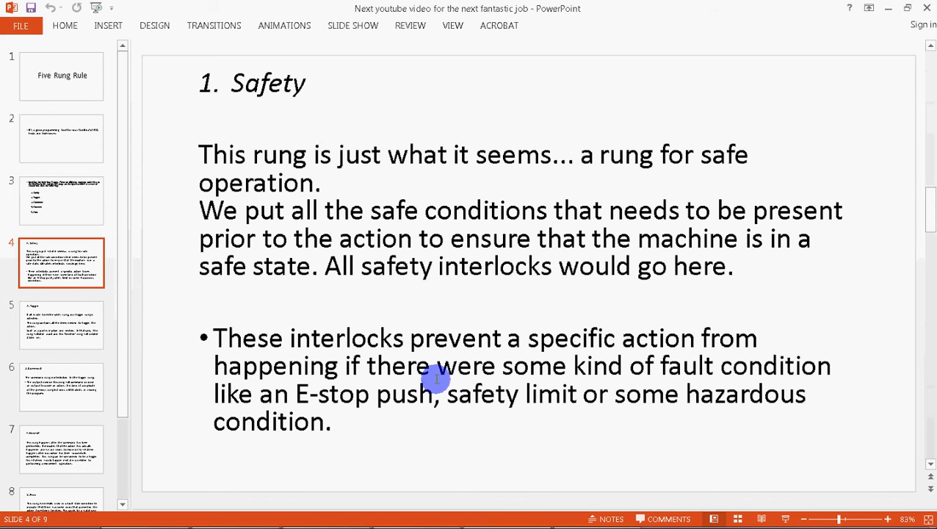
mouse_move(413, 395)
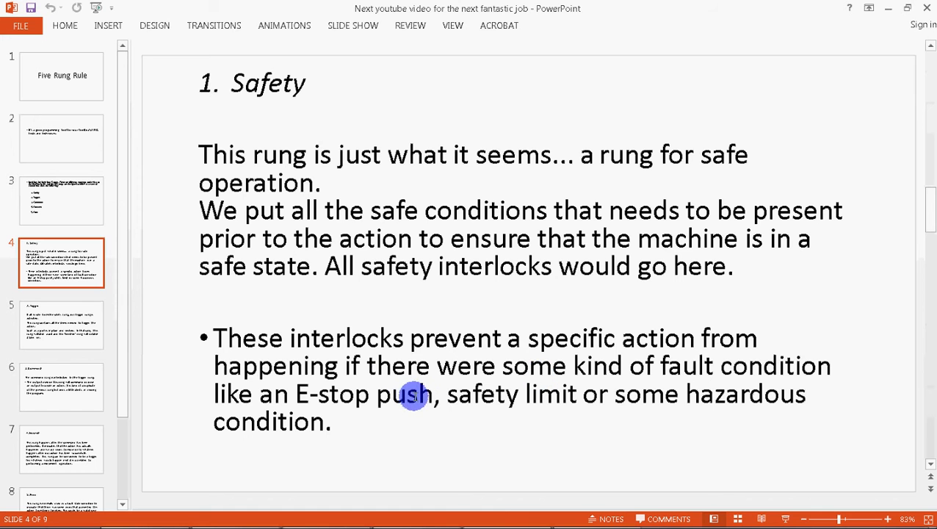
mouse_move(498, 407)
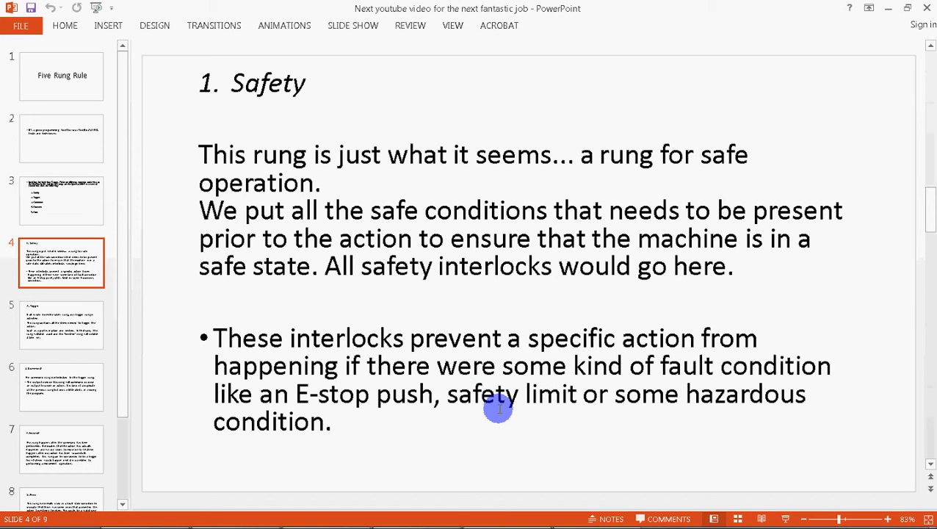
mouse_move(324, 327)
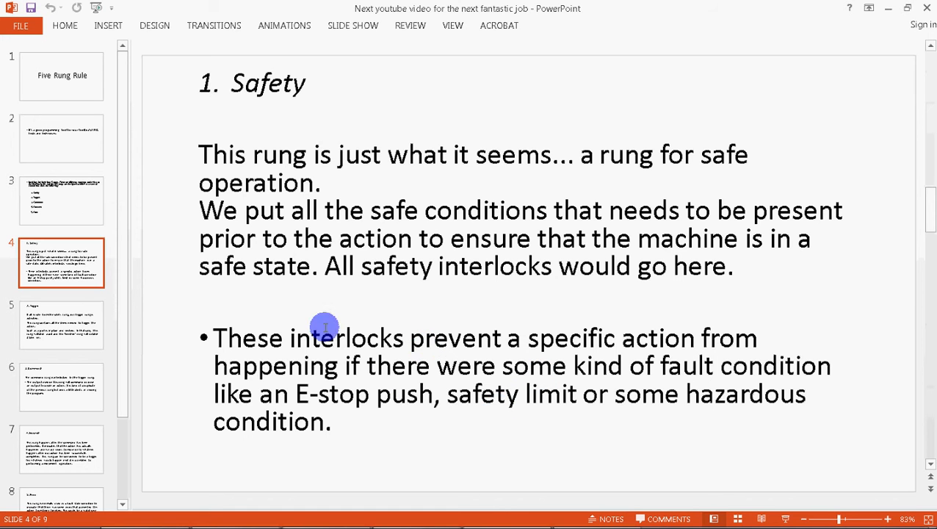
Step: Advance past the Safety slide to the next rung slide
left_click(62, 325)
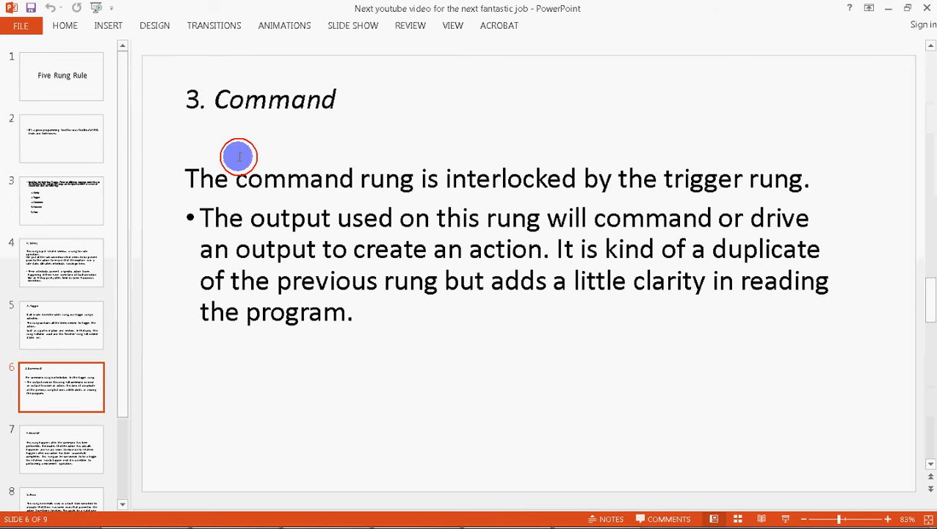
mouse_move(621, 211)
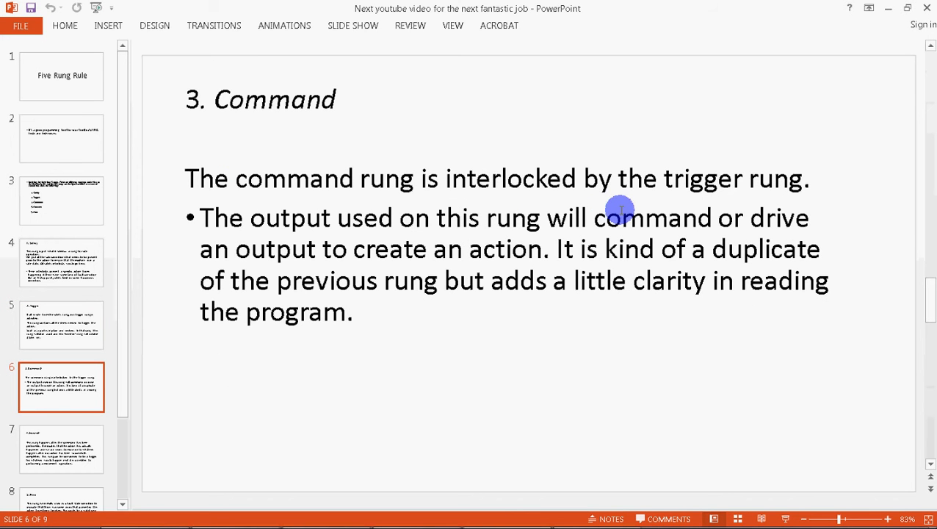
mouse_move(364, 209)
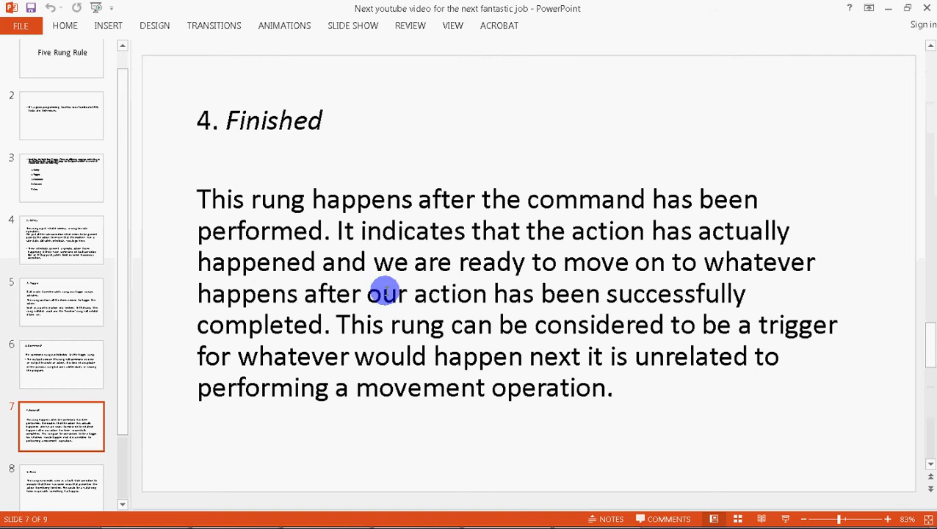
mouse_move(377, 298)
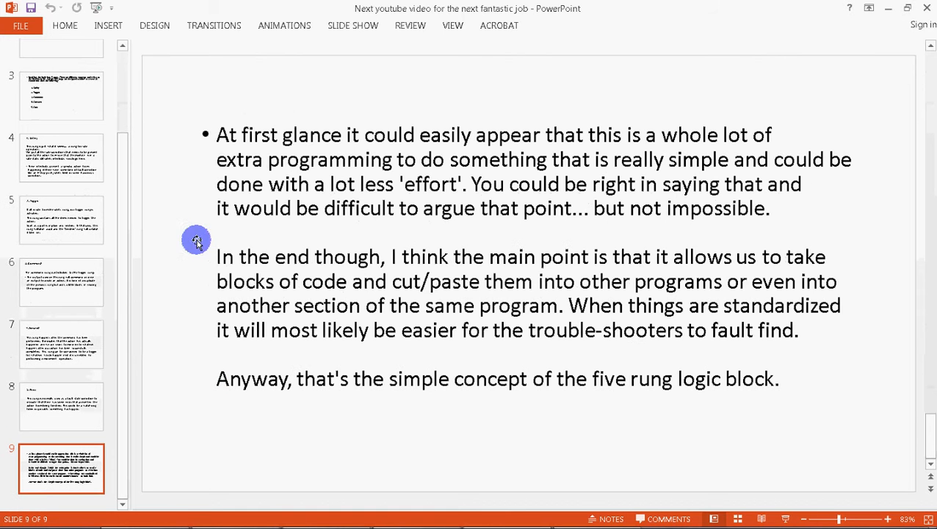
mouse_move(455, 149)
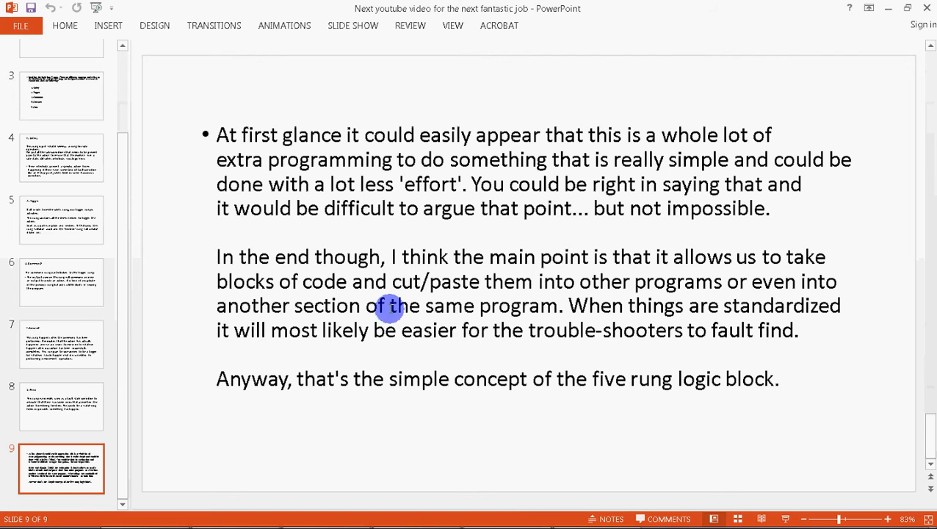
mouse_move(782, 305)
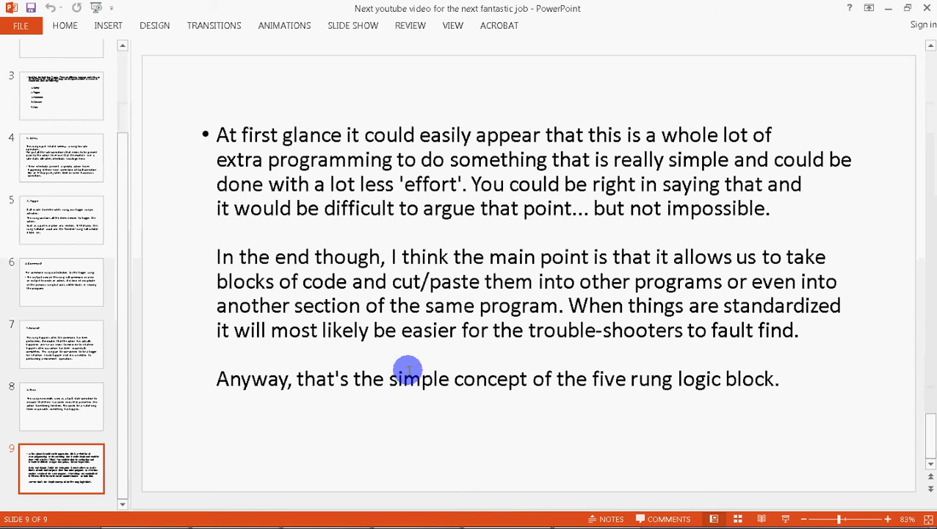
mouse_move(246, 389)
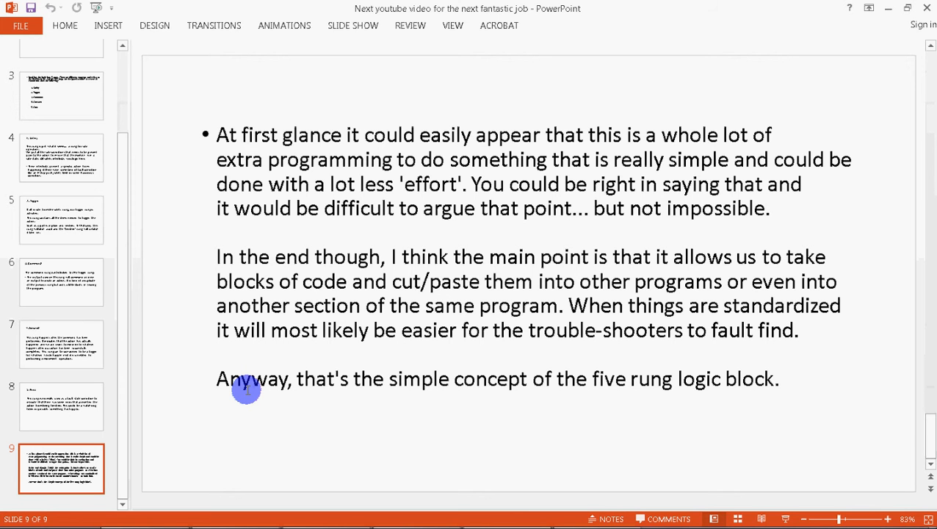
mouse_move(683, 15)
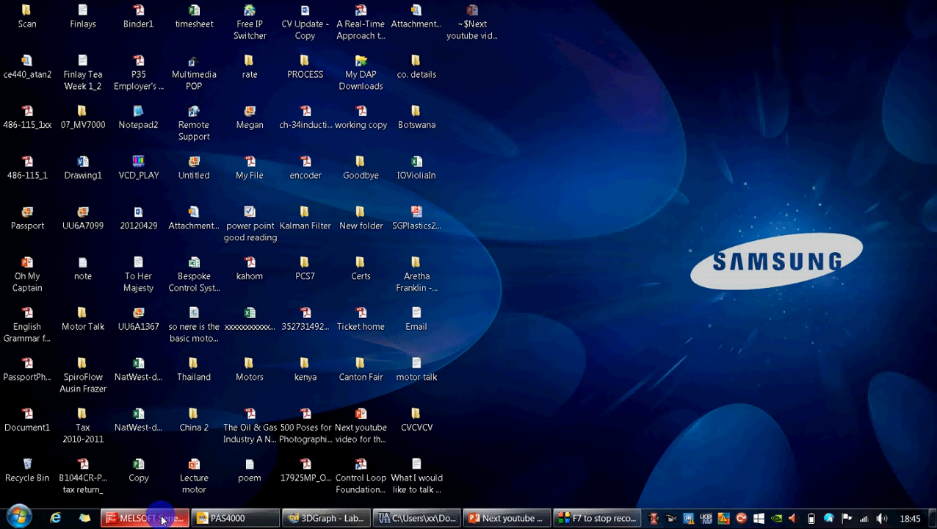
Step: Restore the TIA Portal window from the taskbar, showing Block_2's Safety and Trigger networks
left_click(228, 518)
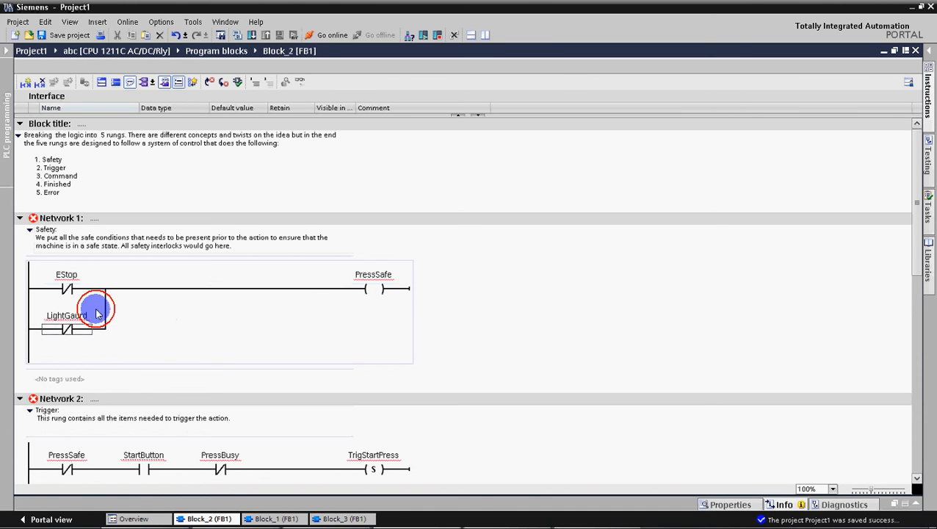
mouse_move(555, 299)
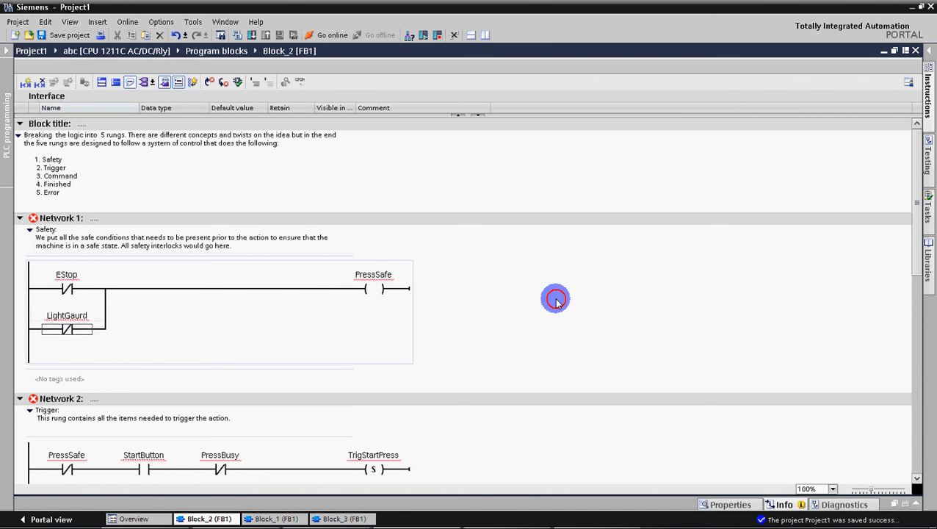
scroll("down", 3)
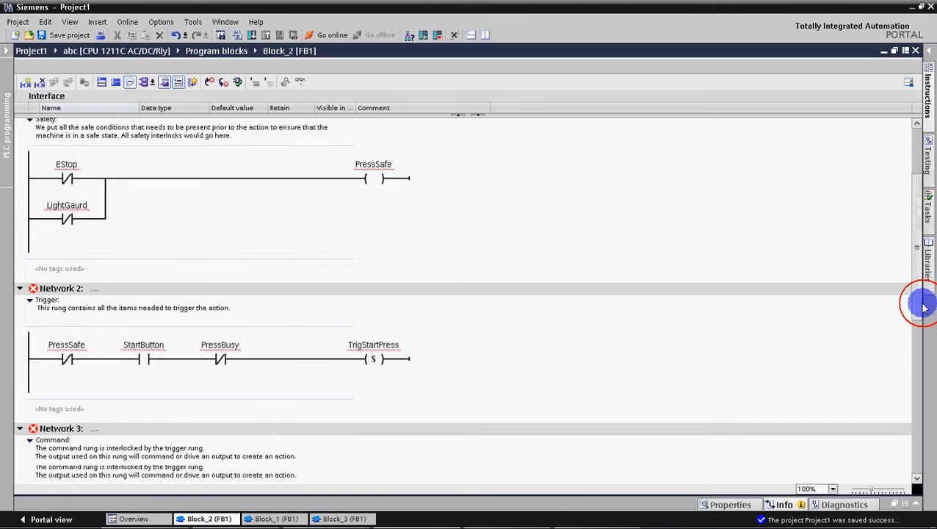
scroll("down", 3)
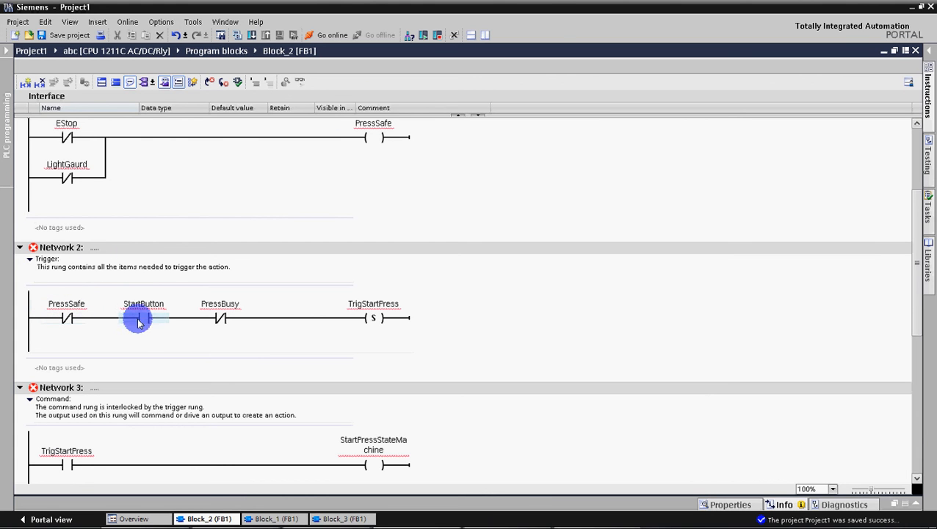
left_click(220, 317)
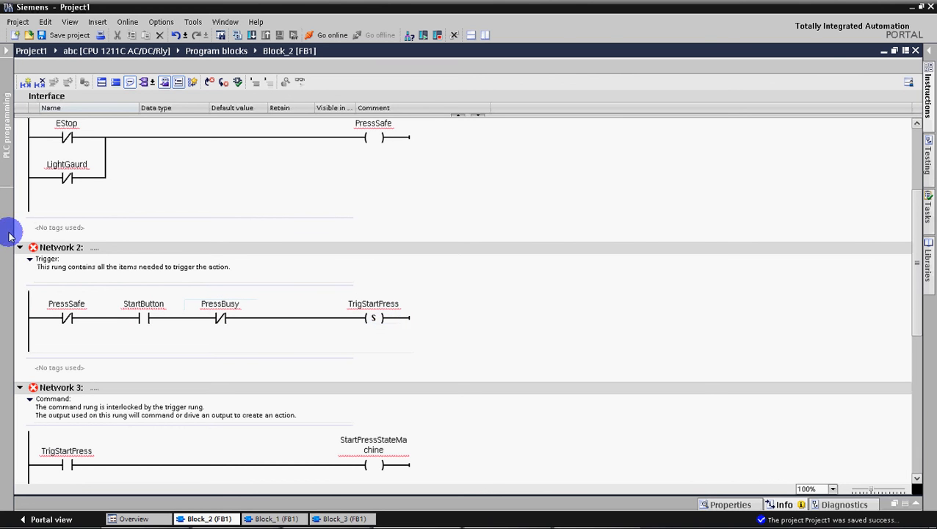
mouse_move(115, 275)
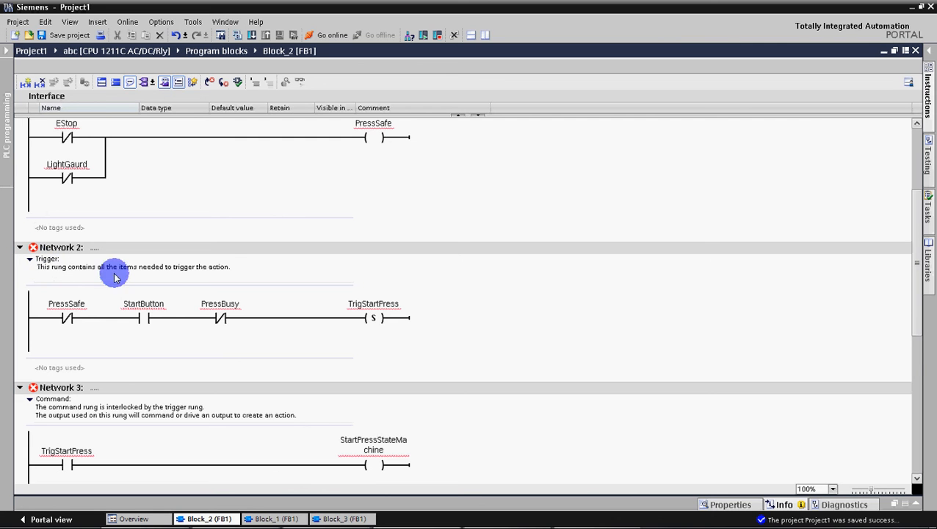
mouse_move(390, 294)
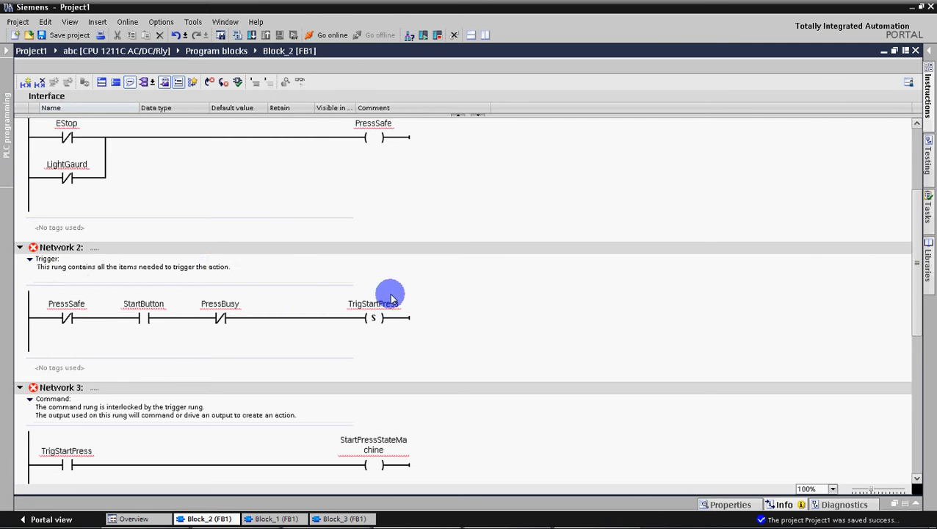
scroll("down", 3)
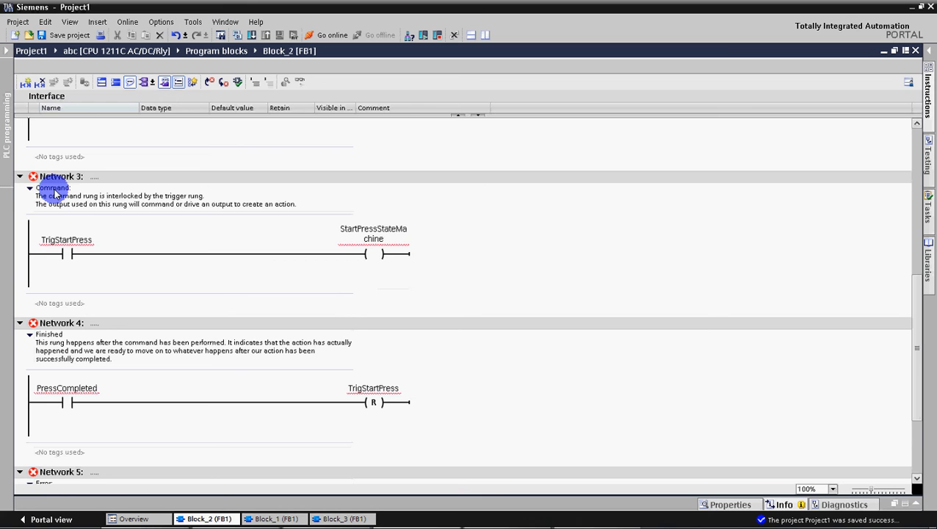
mouse_move(141, 200)
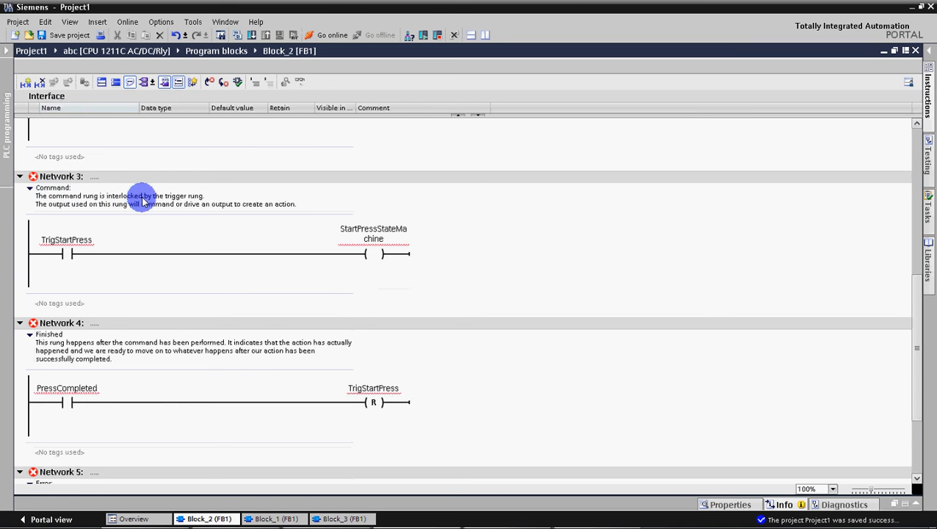
mouse_move(93, 212)
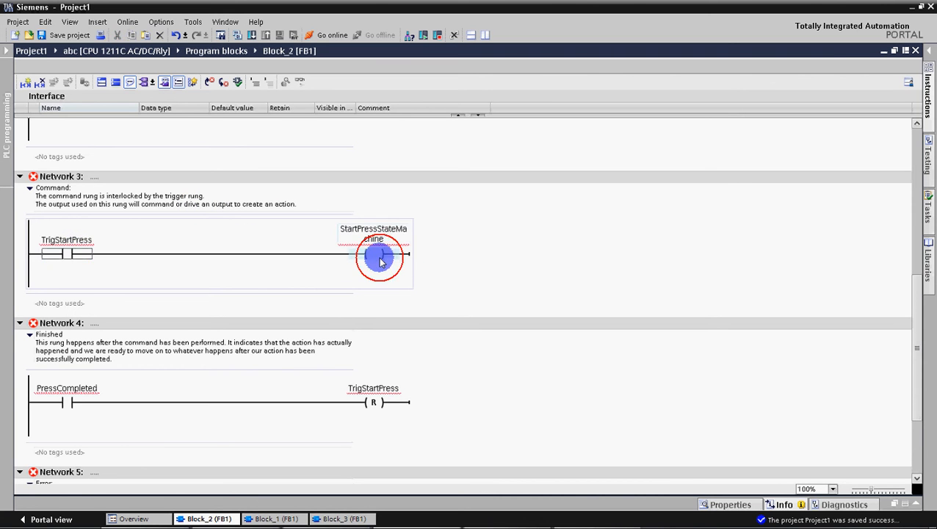
left_click(378, 254)
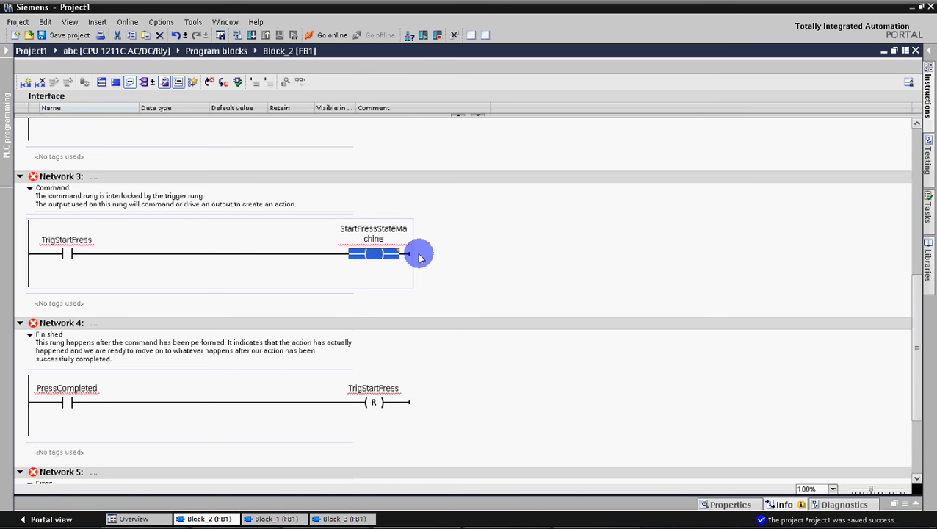
mouse_move(426, 303)
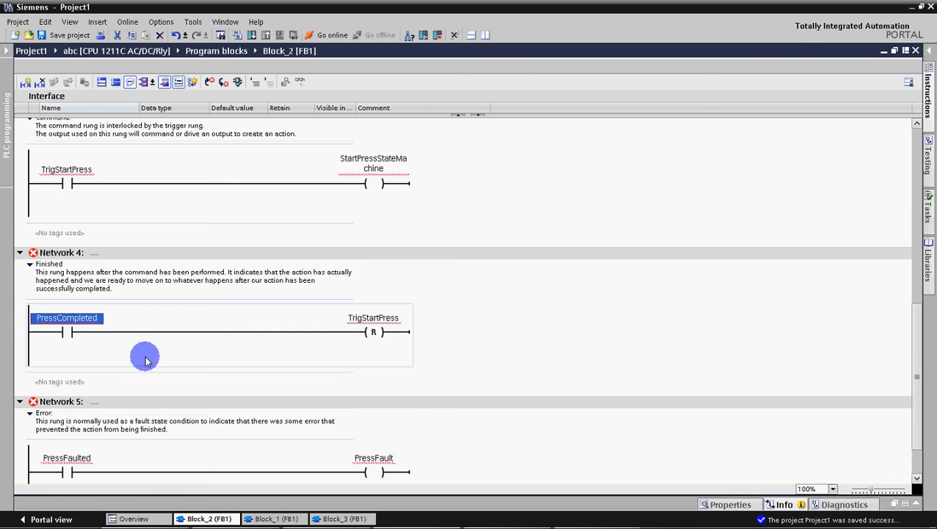
mouse_move(446, 145)
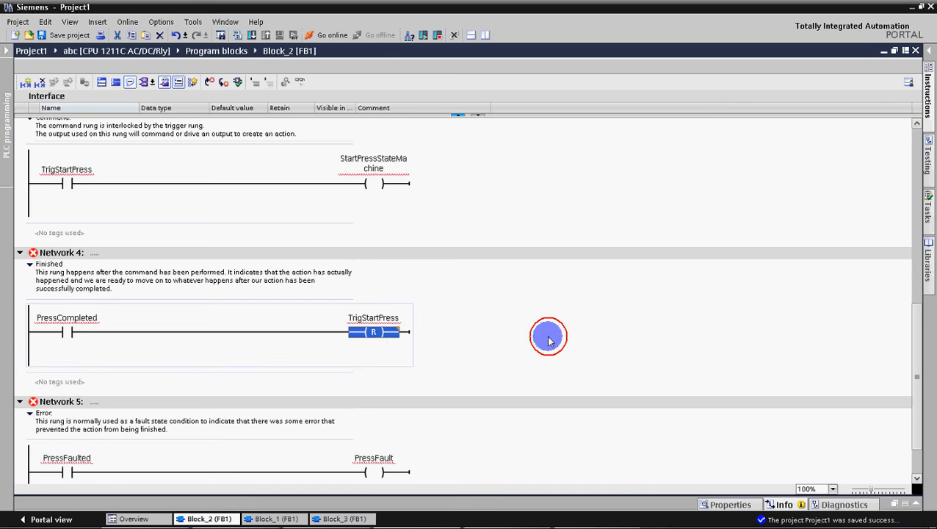
scroll("down", 3)
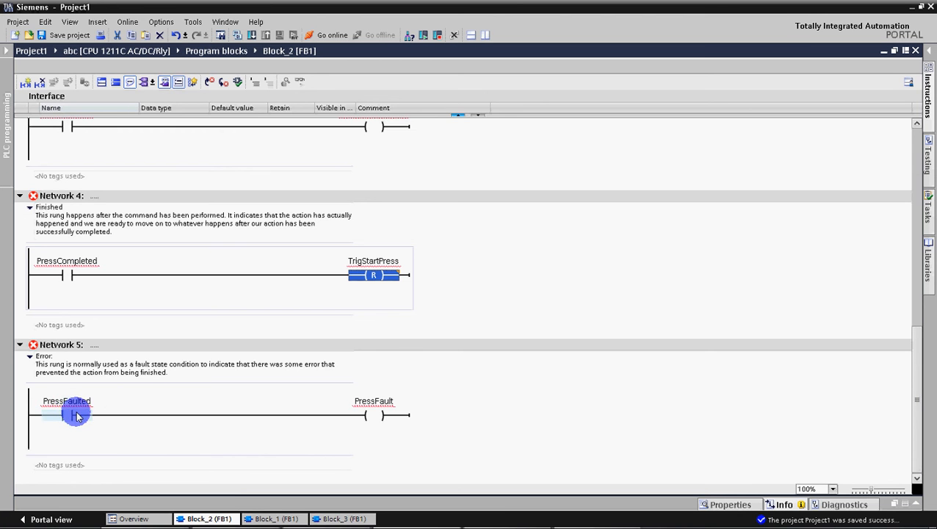
left_click(66, 401)
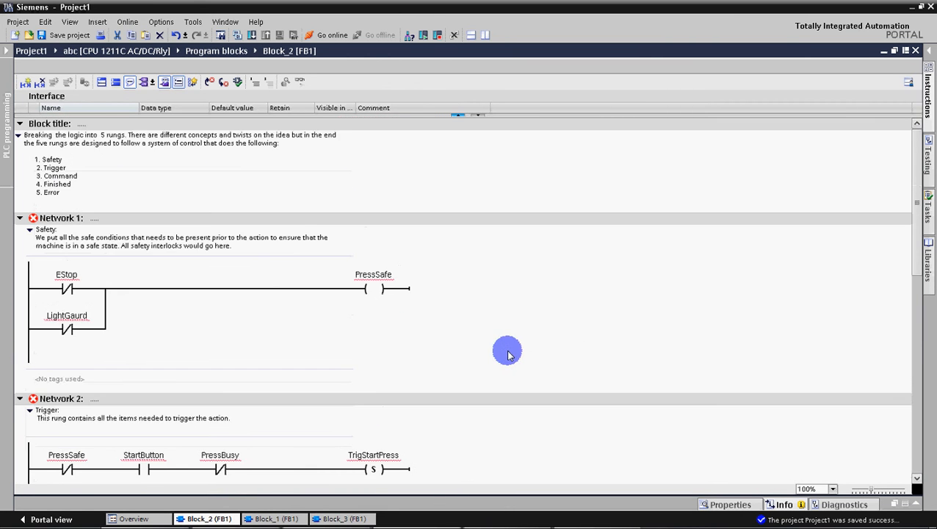
mouse_move(451, 288)
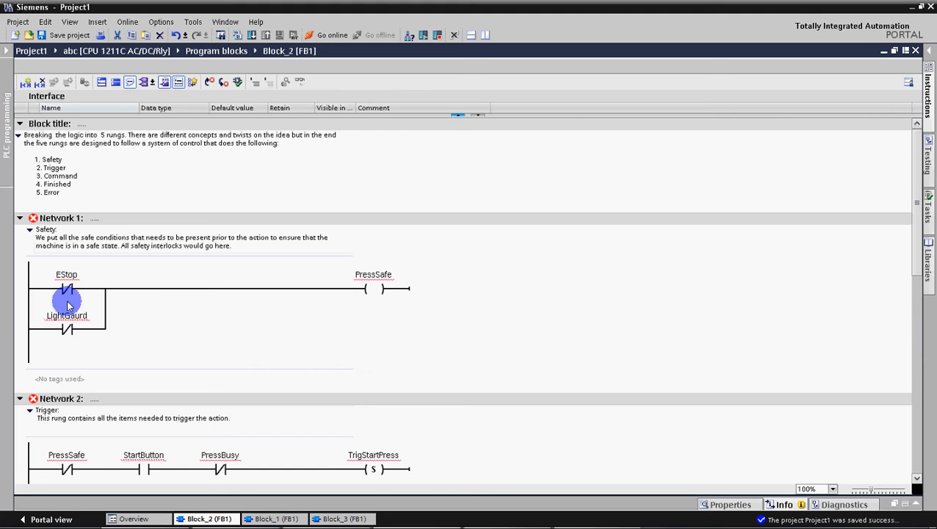
Step: Scroll through Block_2's ladder networks until Block_1 (FB1) shows its title, Safety and Trigger networks
scroll("down", 3)
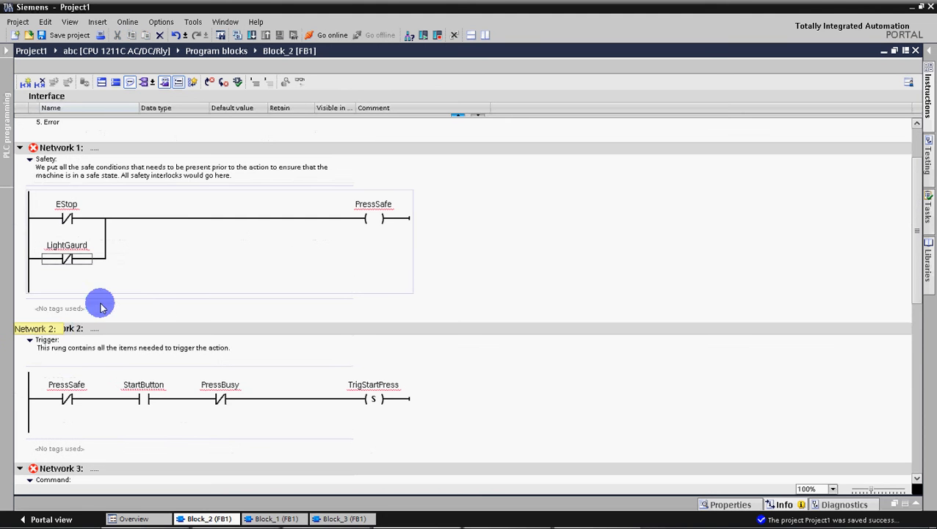
scroll("down", 3)
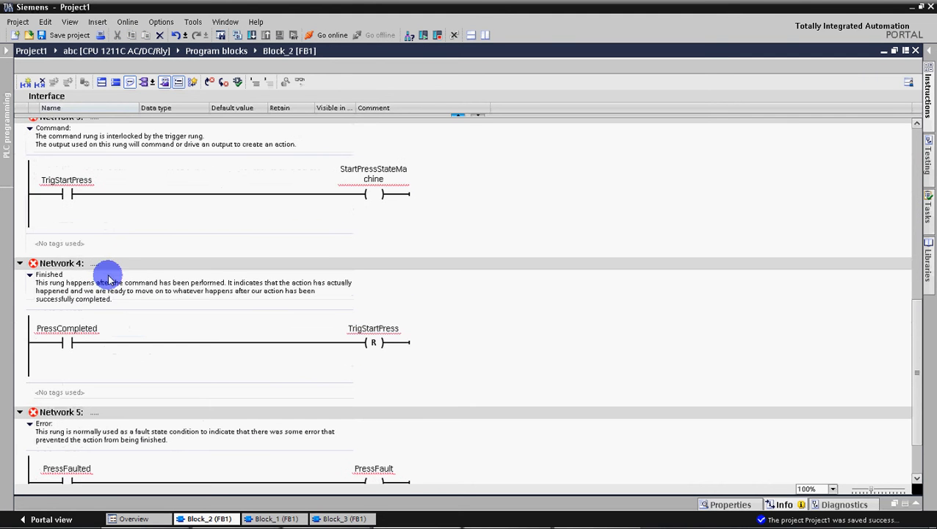
scroll("down", 3)
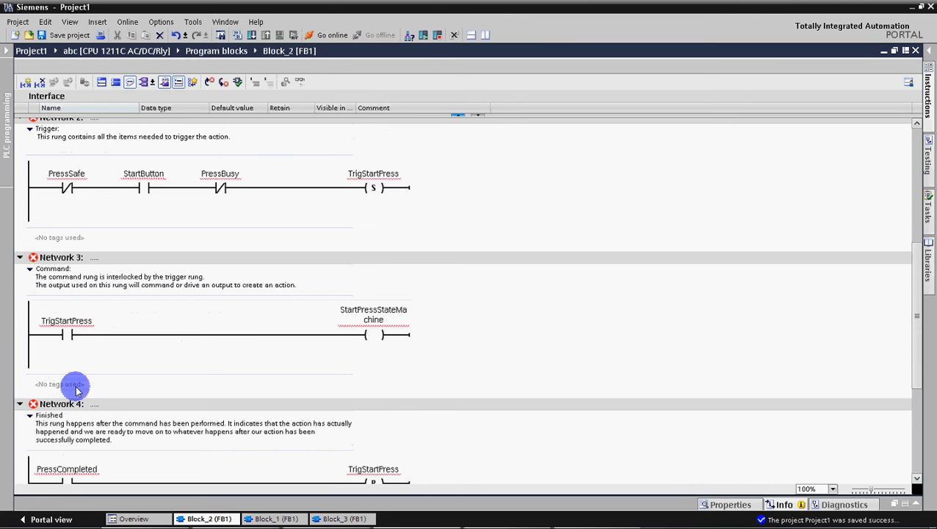
scroll("down", 3)
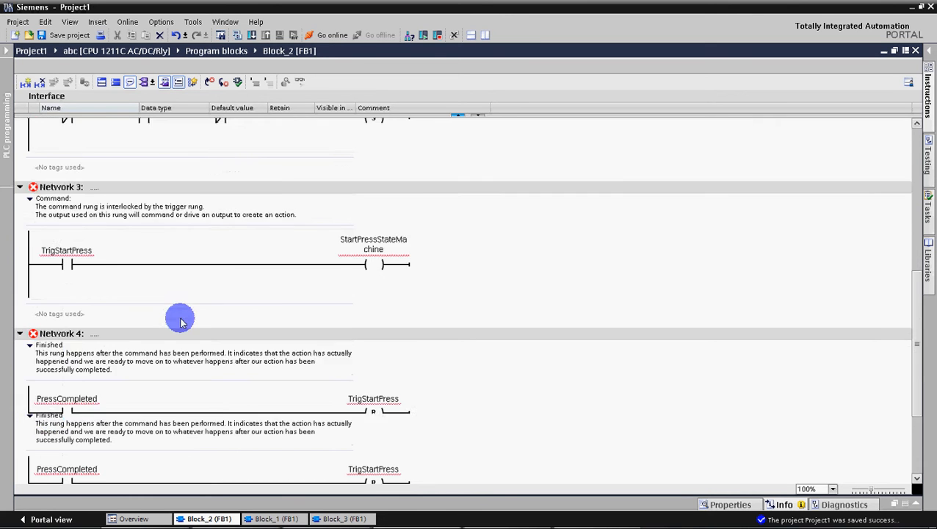
scroll("down", 3)
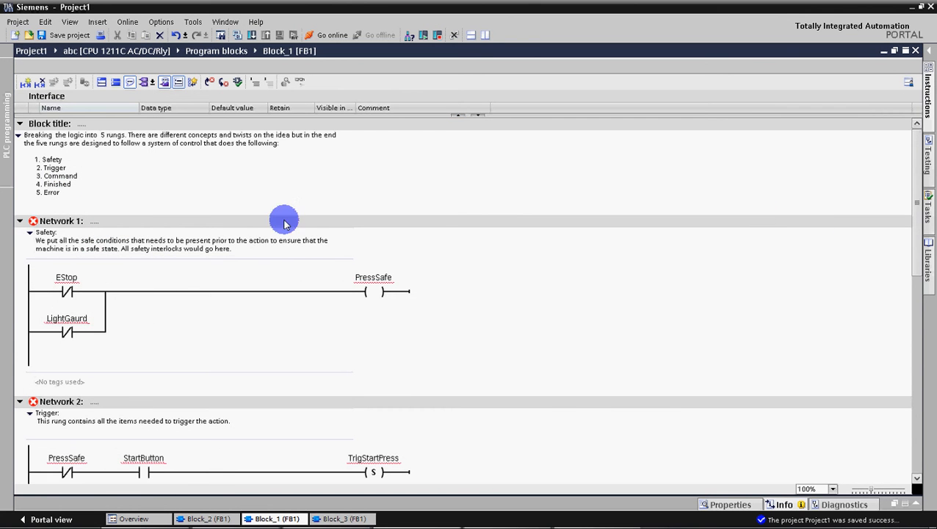
Step: Scroll through Block_1's Trigger and Command networks down to the StartPress coil
scroll("down", 3)
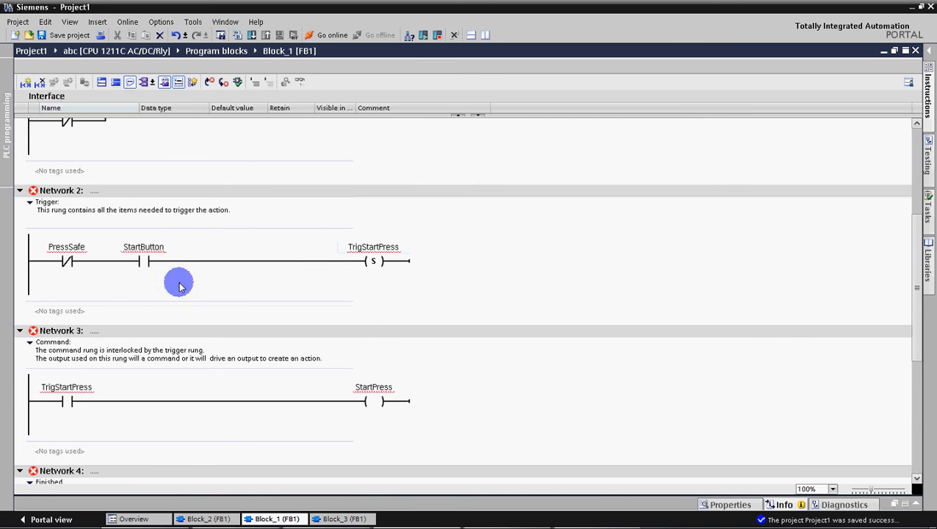
scroll("down", 3)
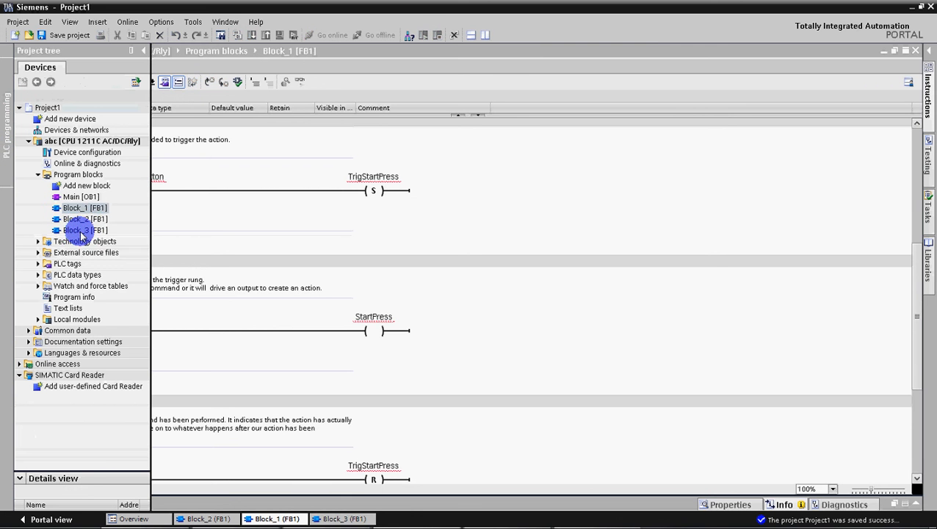
Step: Paste the copied block under Block_3 as Block_4 and scroll through its five networks
left_click(84, 230)
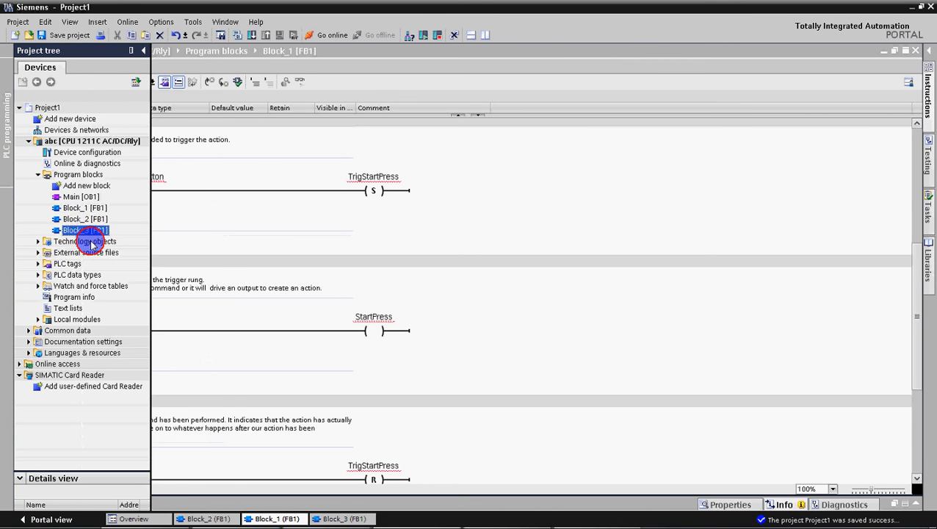
right_click(84, 230)
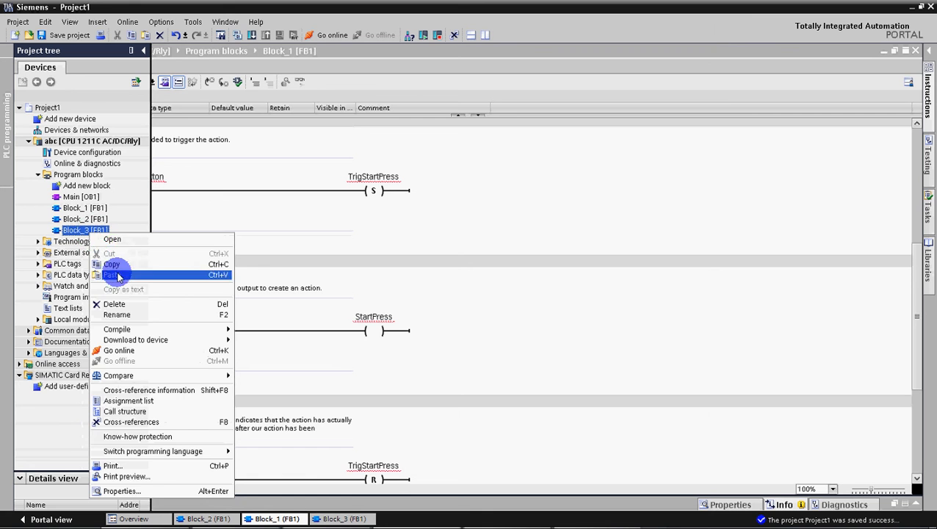
left_click(111, 274)
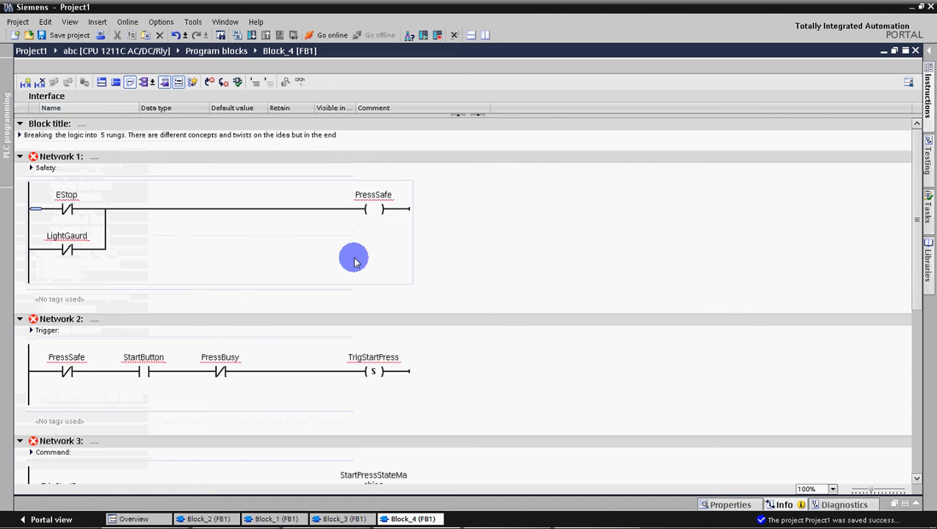
mouse_move(343, 223)
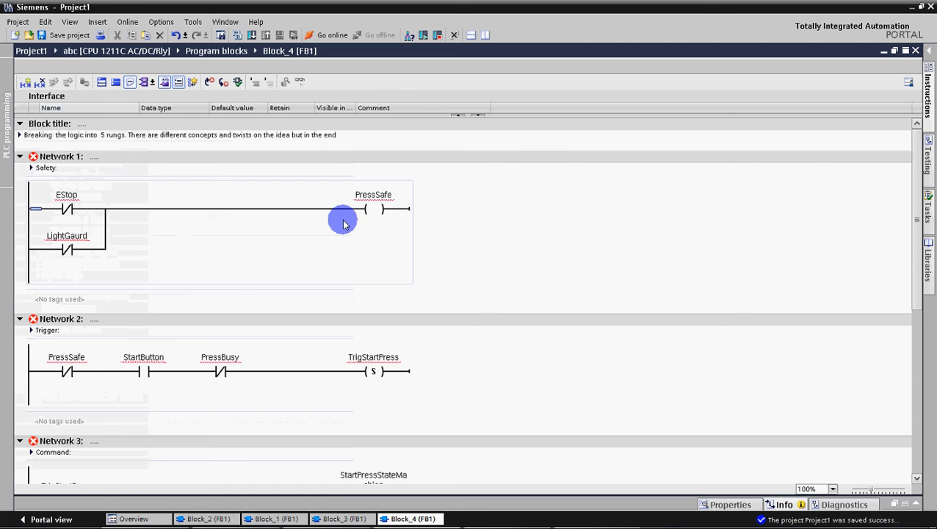
mouse_move(300, 431)
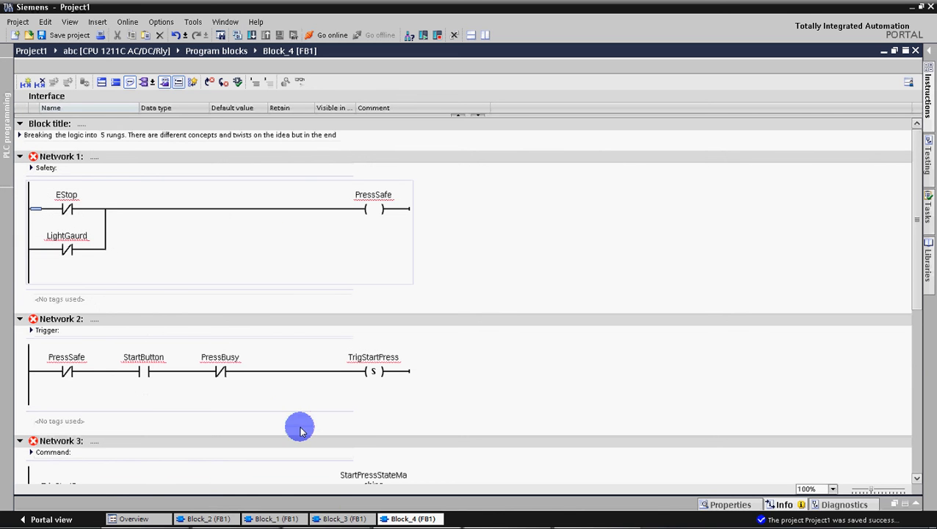
mouse_move(175, 242)
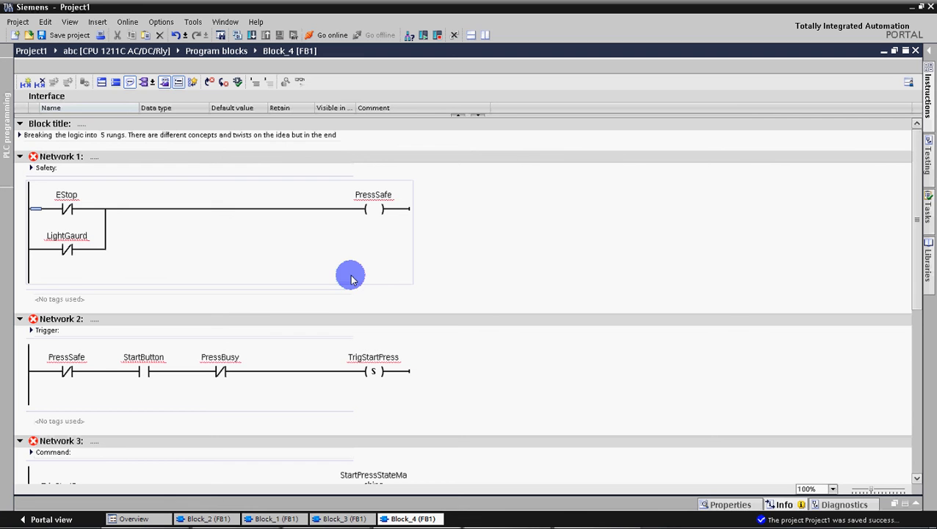
mouse_move(296, 304)
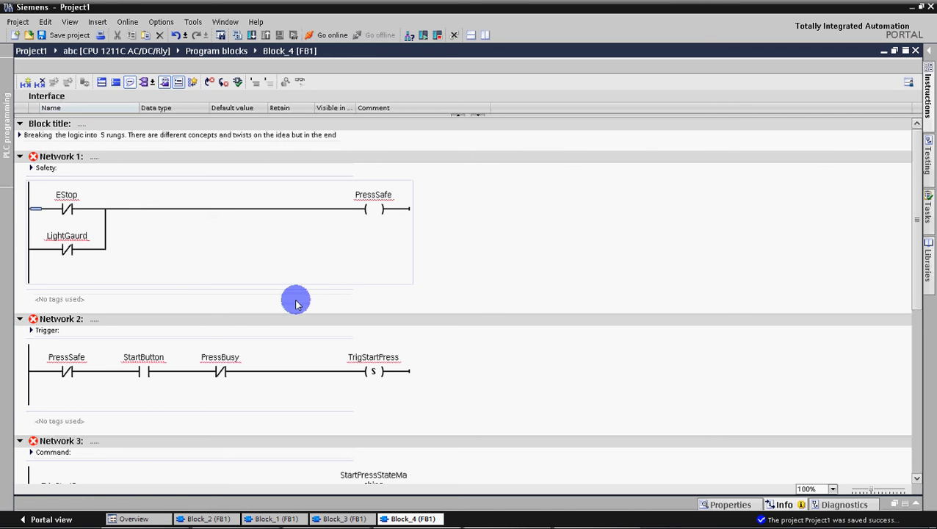
mouse_move(257, 390)
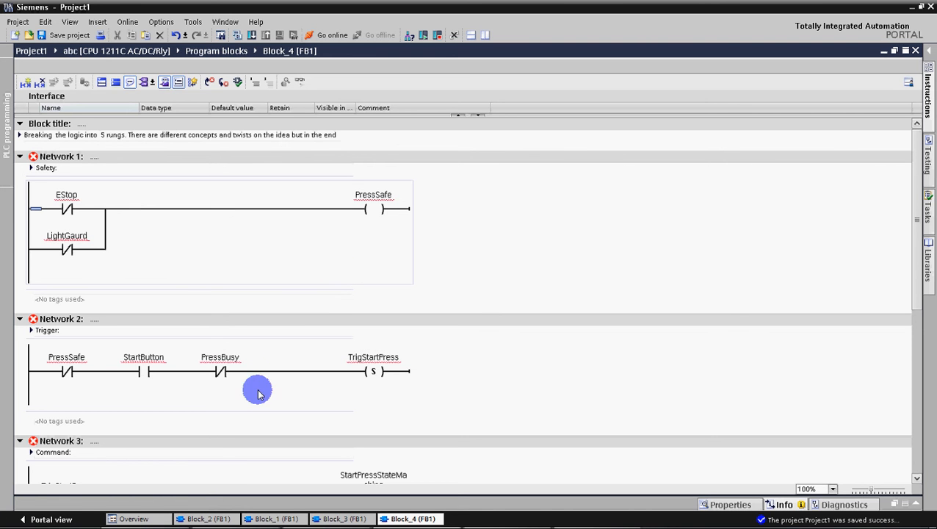
mouse_move(342, 278)
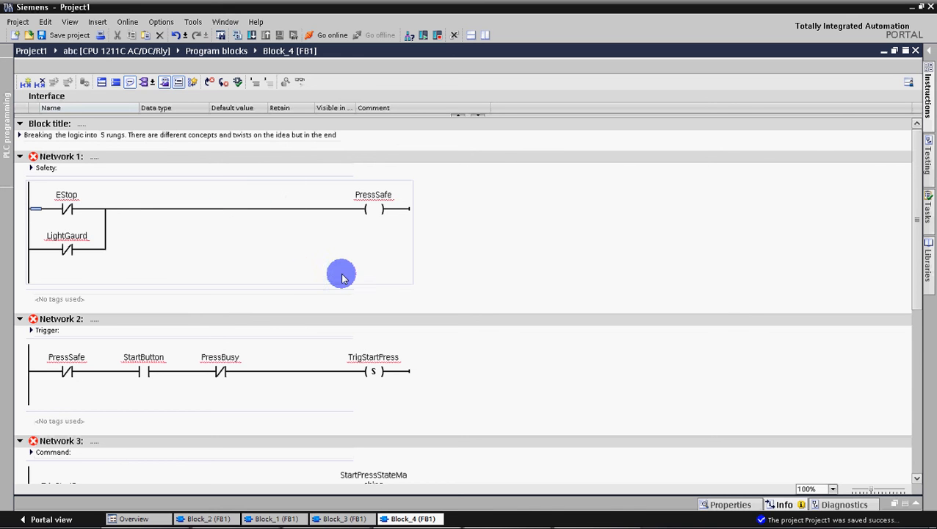
mouse_move(915, 151)
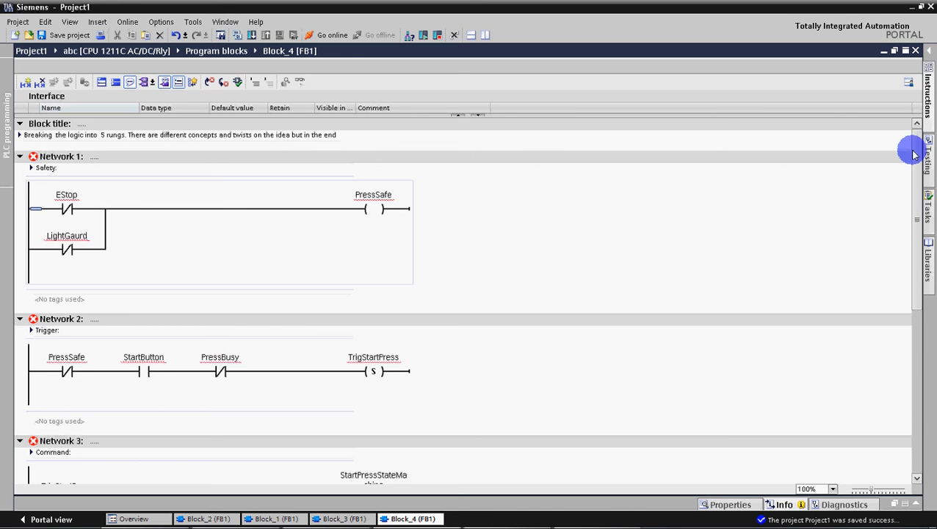
scroll("down", 3)
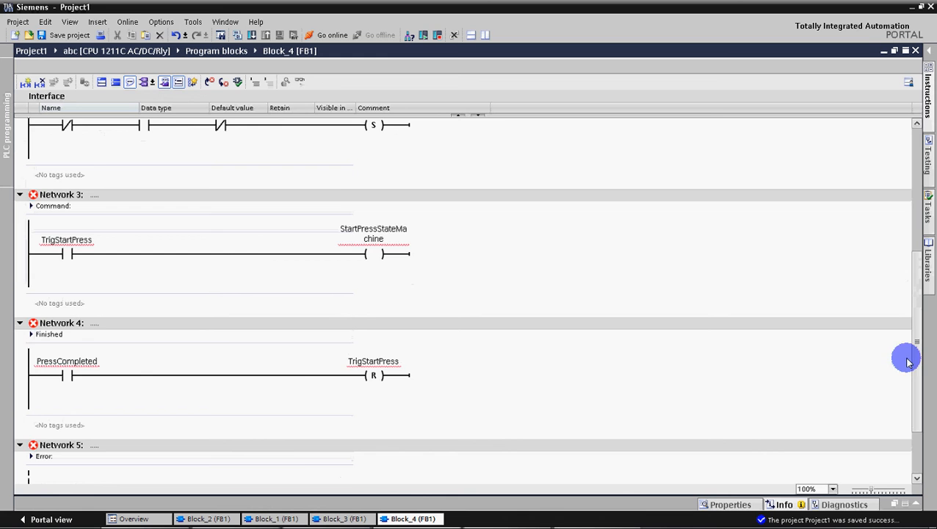
scroll("down", 3)
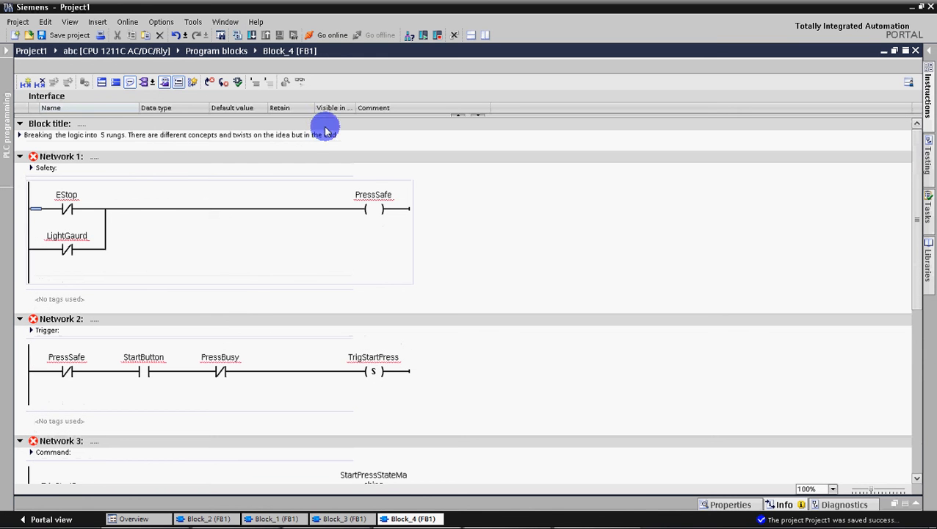
mouse_move(329, 260)
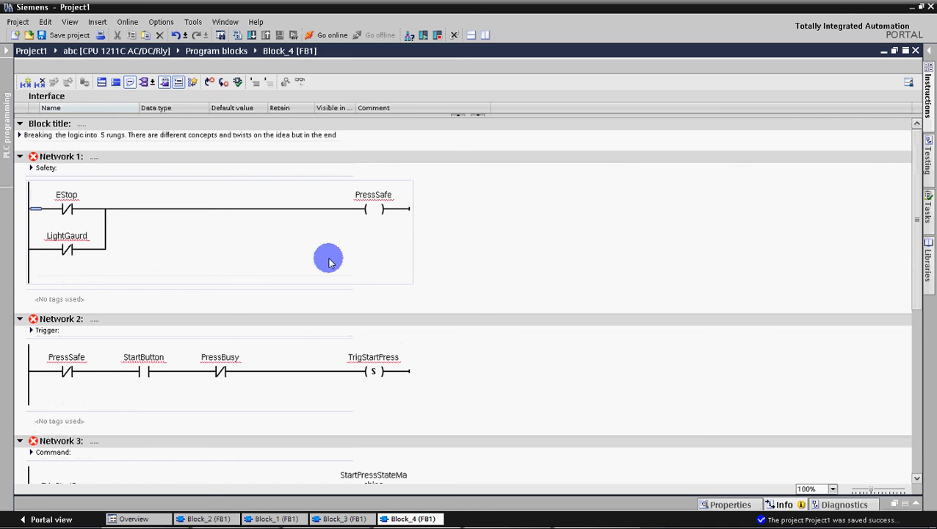
mouse_move(310, 327)
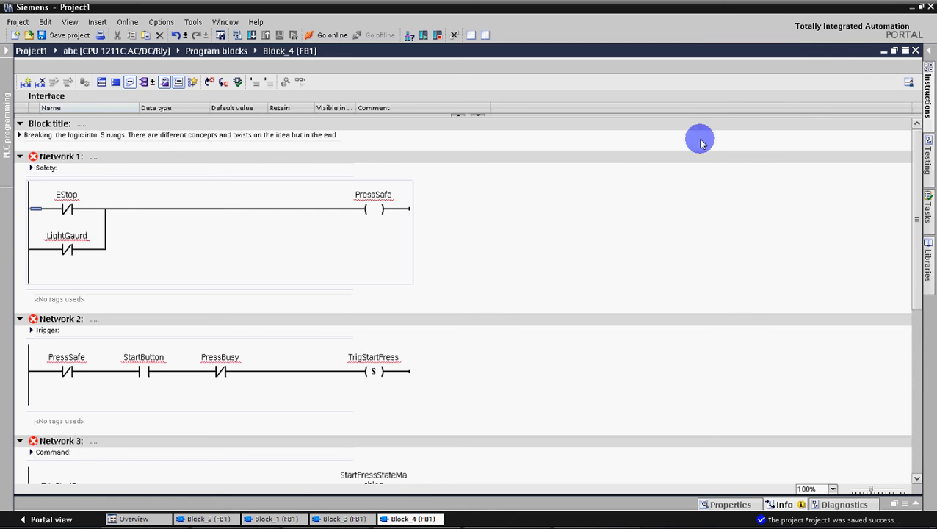
mouse_move(911, 10)
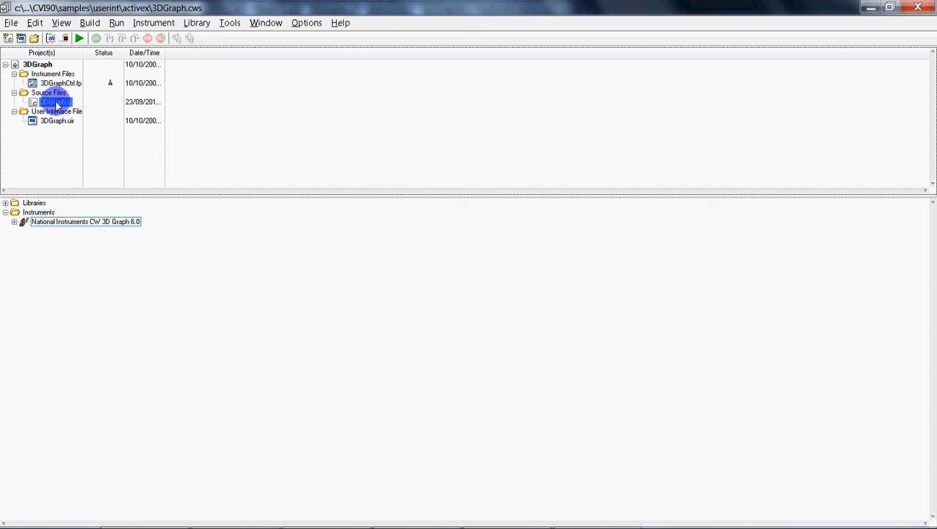
Step: Open 3DGraph.c from Source Files and run the ActiveX 3D Graph Example
double_click(53, 101)
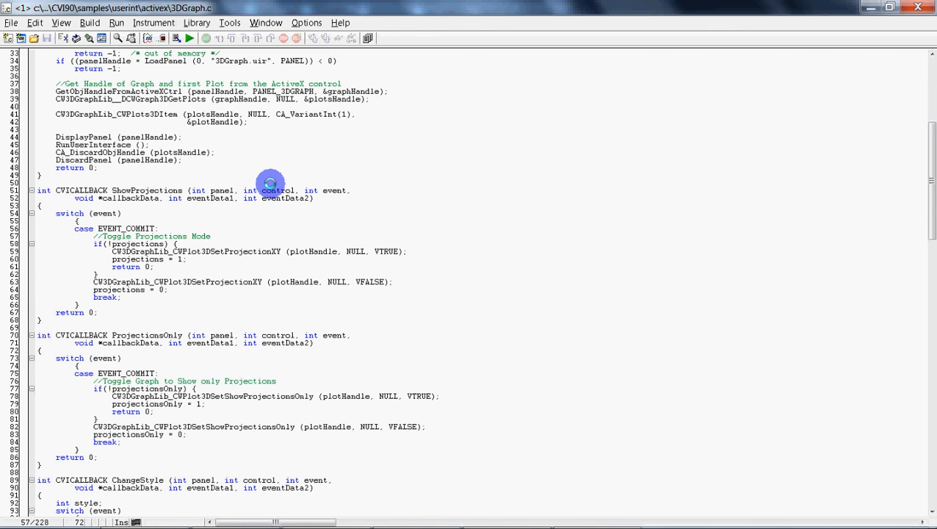
left_click(189, 38)
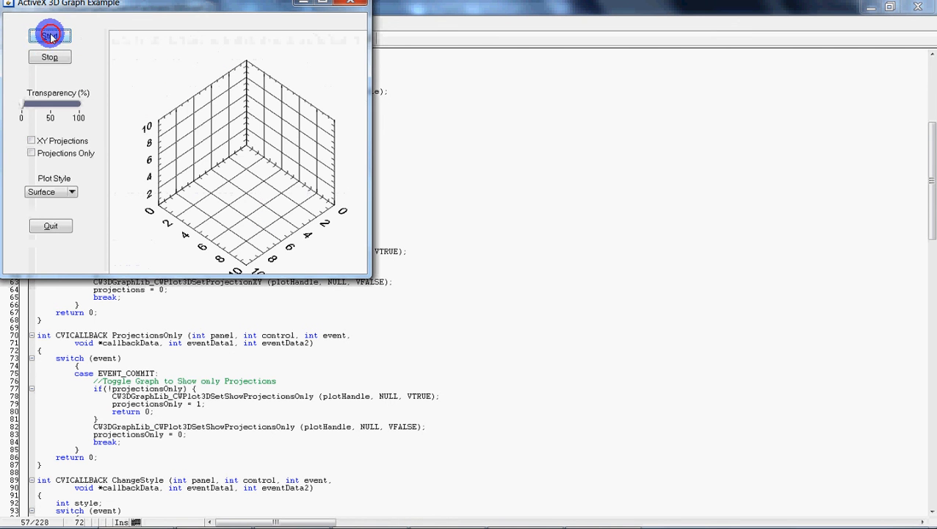
Step: Plot the blue 3D surface with Start, then close the example window
left_click(49, 35)
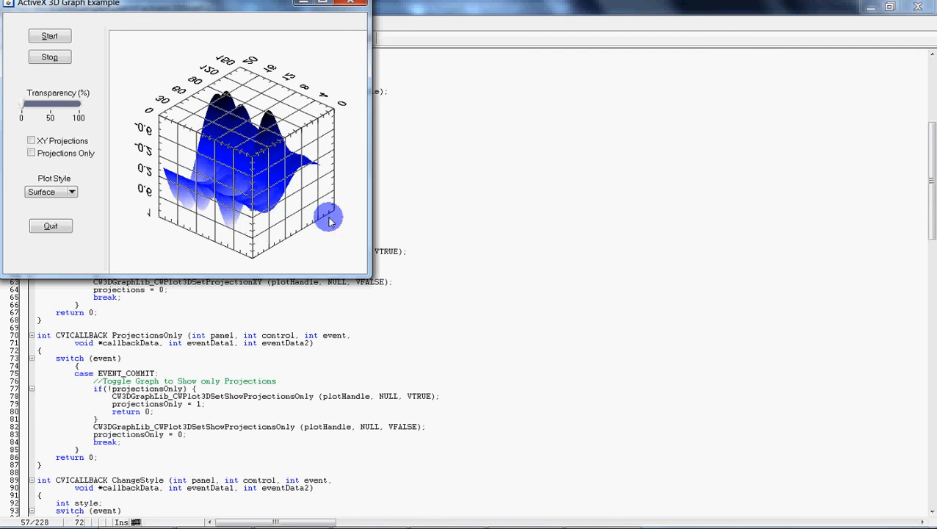
left_click(49, 57)
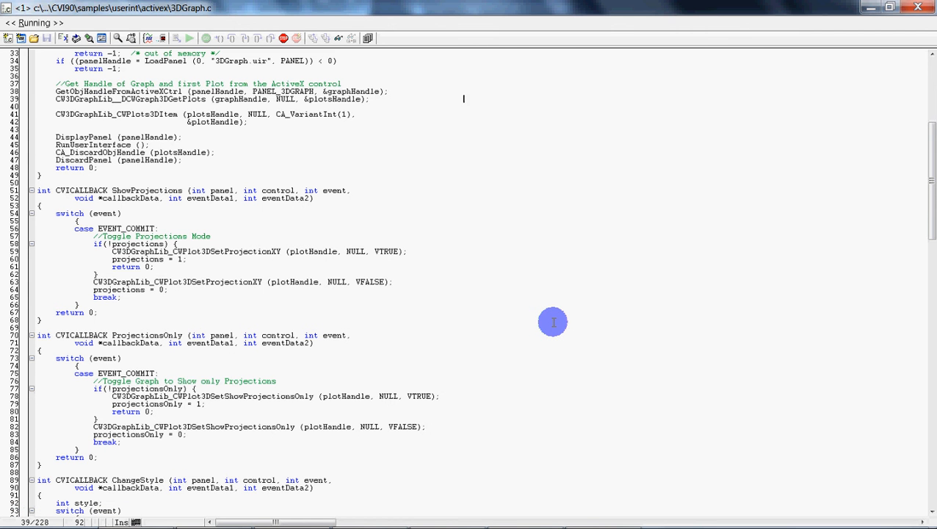
mouse_move(551, 341)
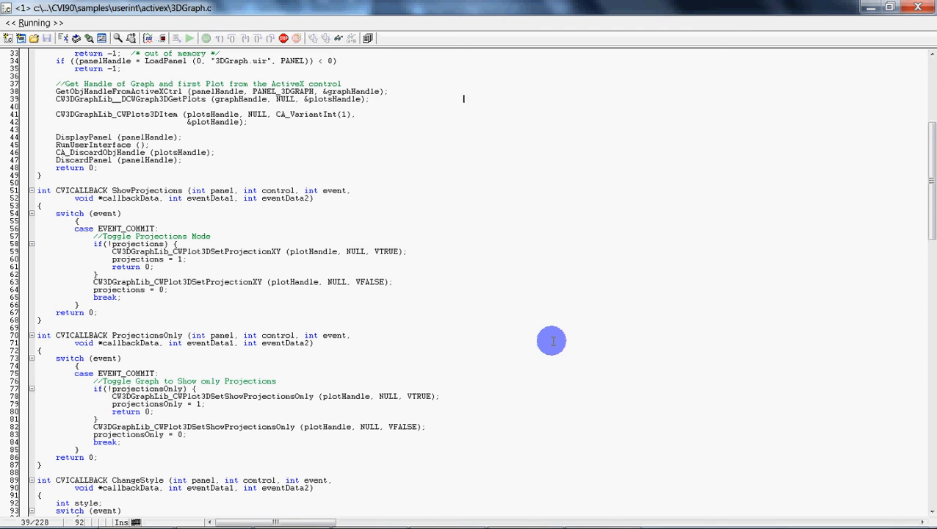
mouse_move(544, 337)
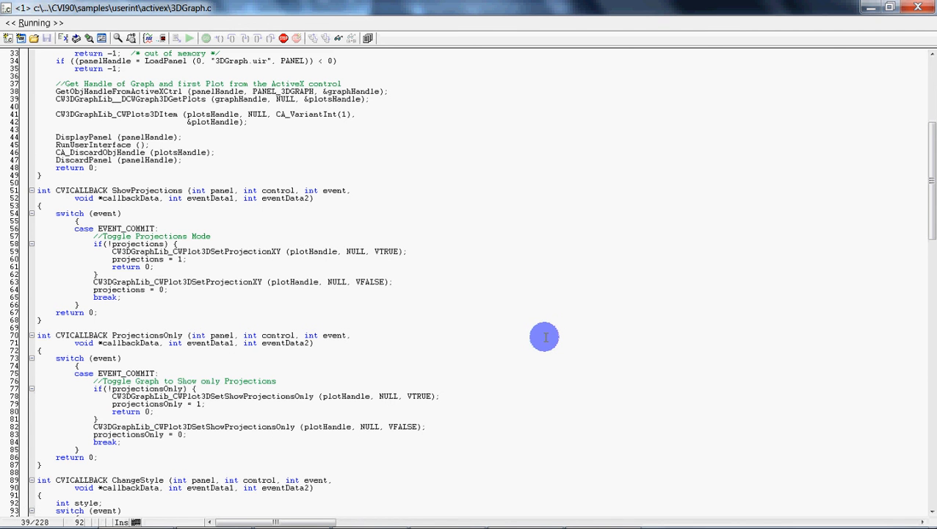